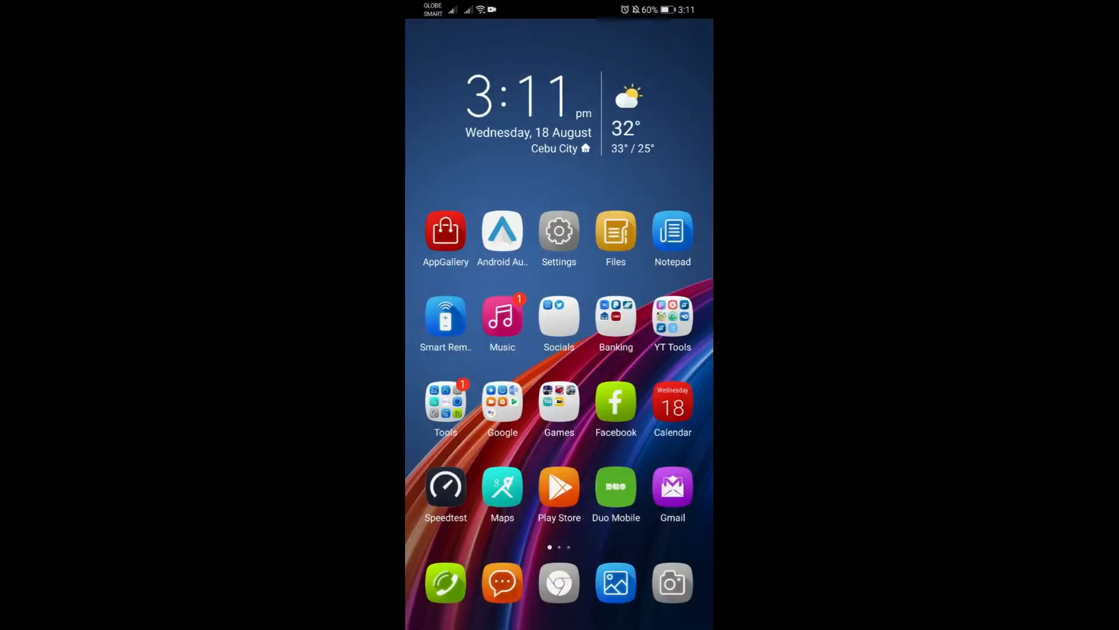
# Browse the phone's internal storage file list in Huawei Files.
pyautogui.click(615, 231)
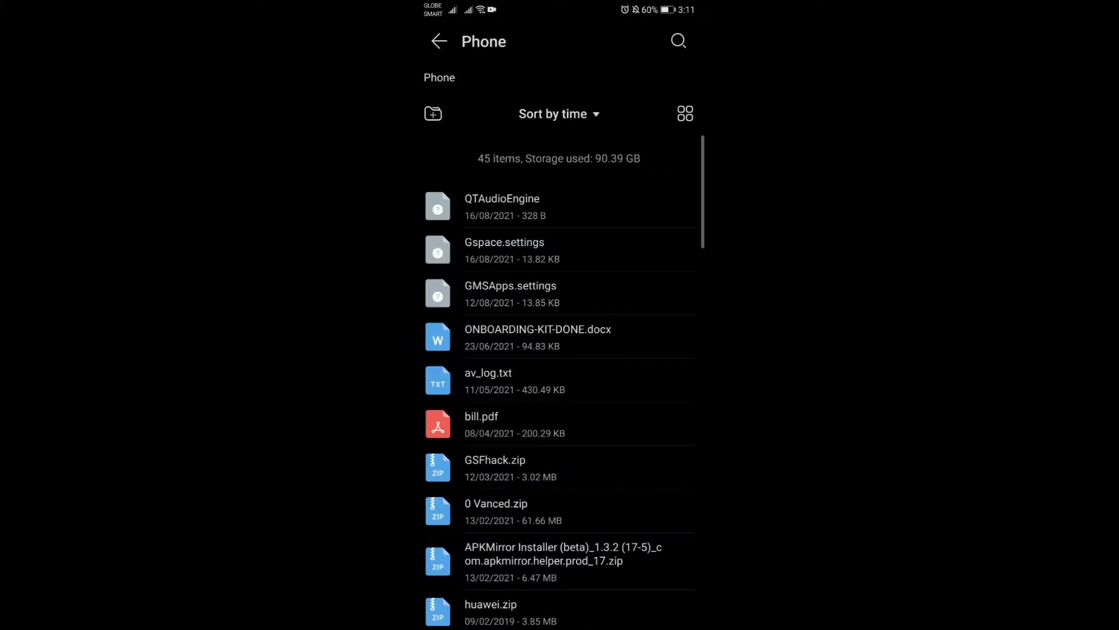
pyautogui.scroll(-3)
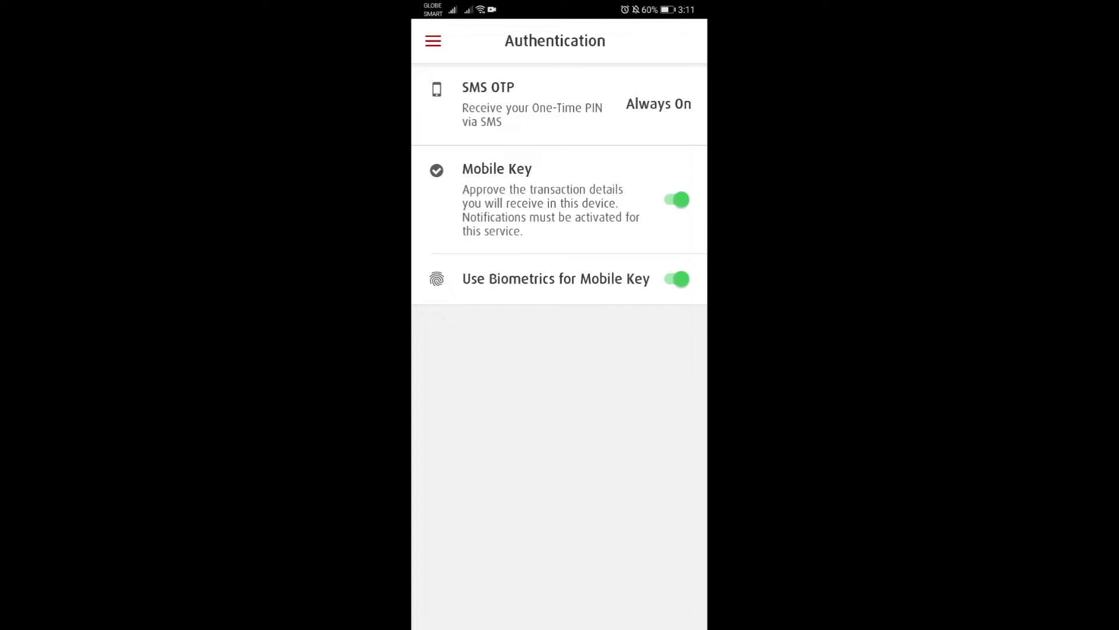
# View BPI Mobile's Authentication settings with Mobile Key and biometrics switched on.
pyautogui.click(676, 279)
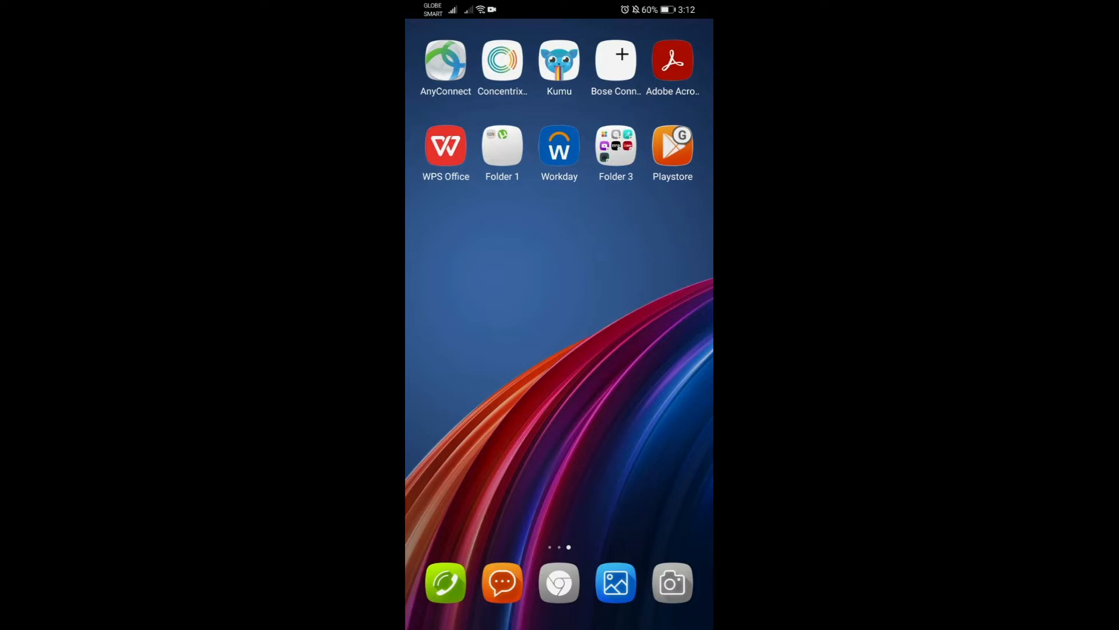
# Reveal Folder 3 containing Gspace, Chrome, Maps, YouTube, Rave and BPI Mobile.
pyautogui.click(616, 145)
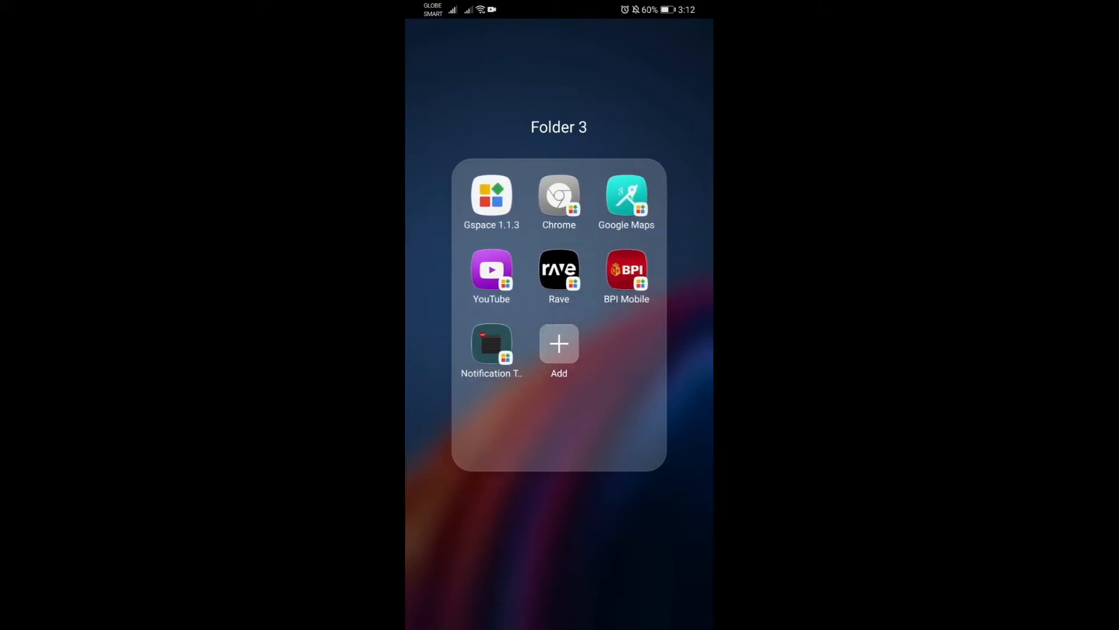
# Check Gspace's cloned app list and its app search, then return home.
pyautogui.click(491, 196)
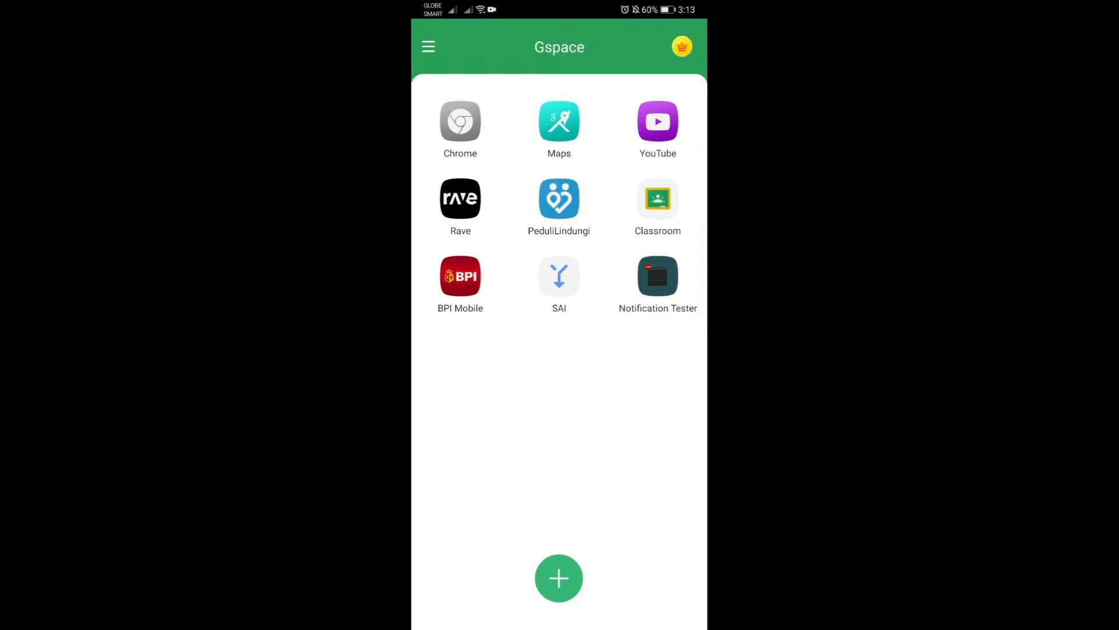
pyautogui.click(558, 578)
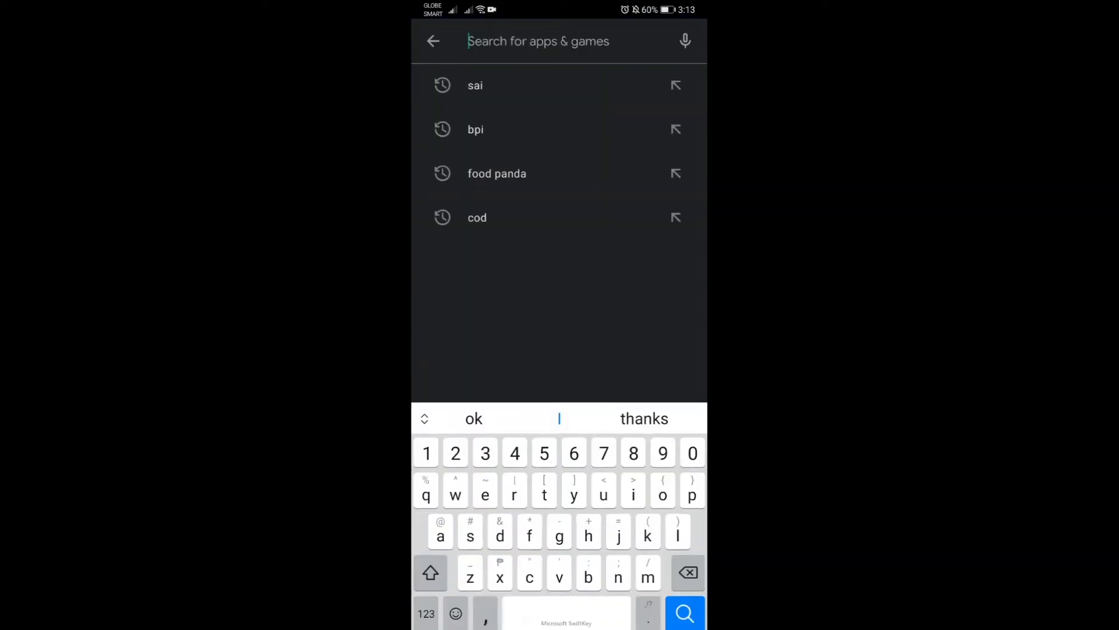
pyautogui.click(475, 85)
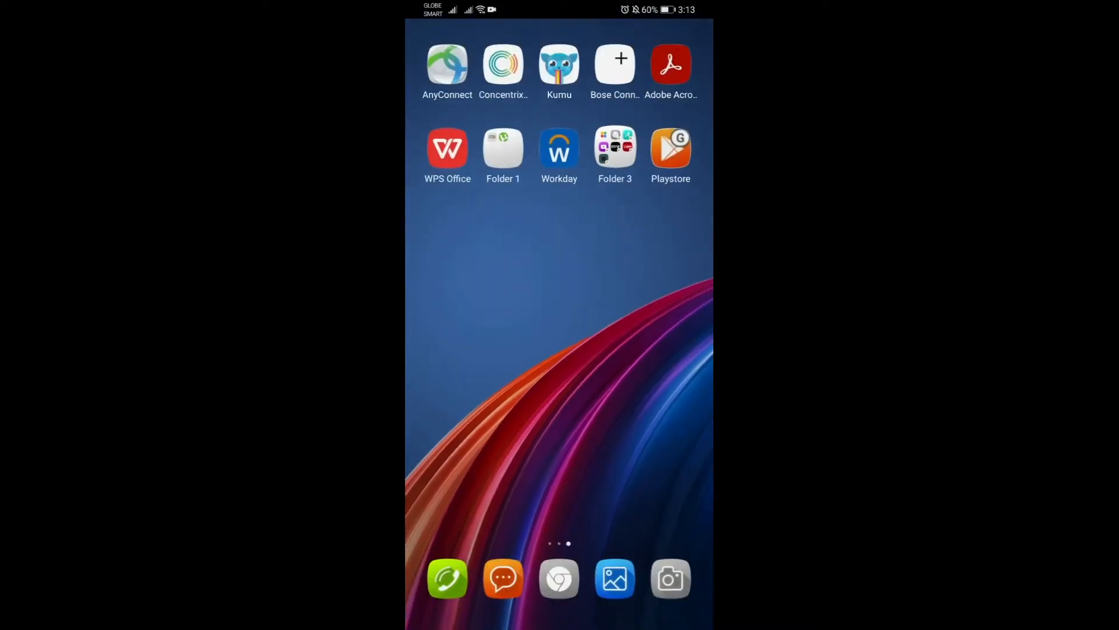
# Launch Split APKs Installer from the Gspace folder and start an install via its internal file picker.
pyautogui.click(615, 148)
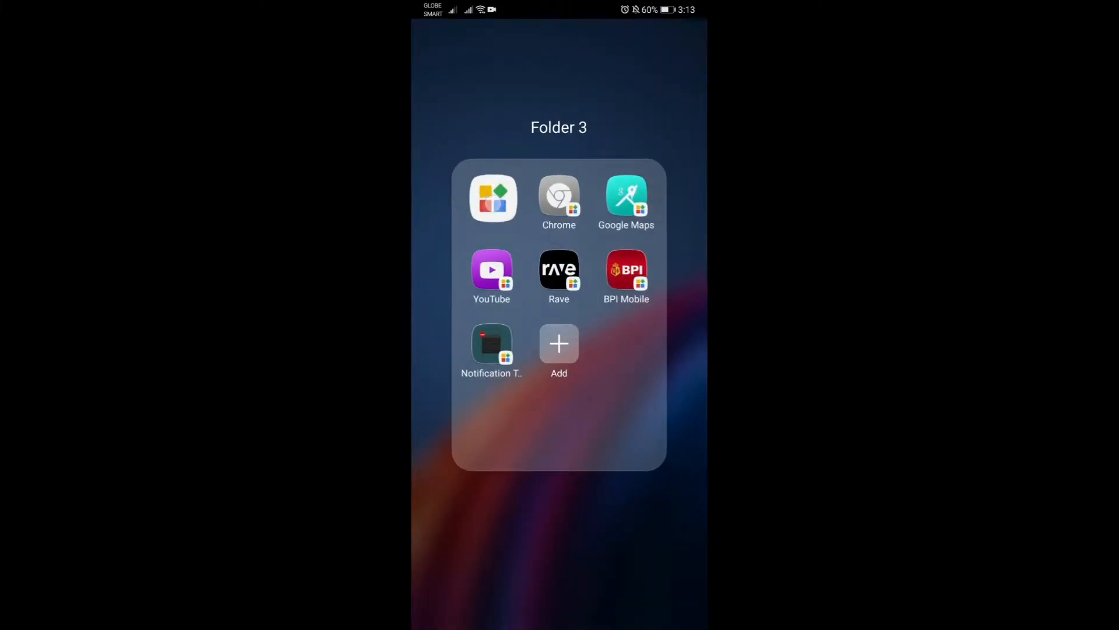
pyautogui.click(492, 198)
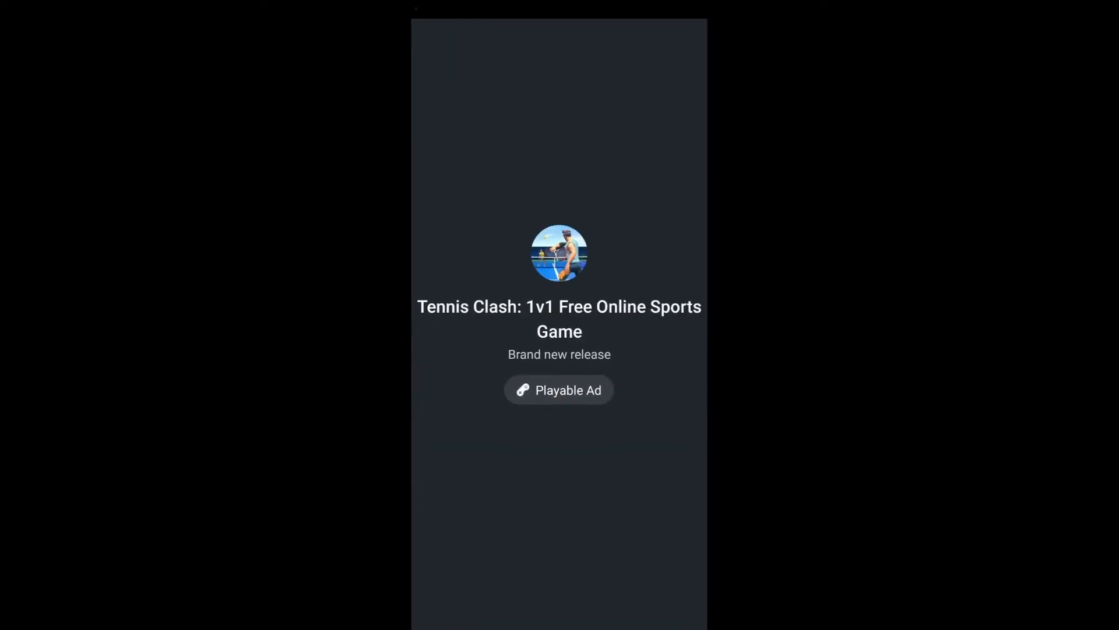
pyautogui.click(559, 390)
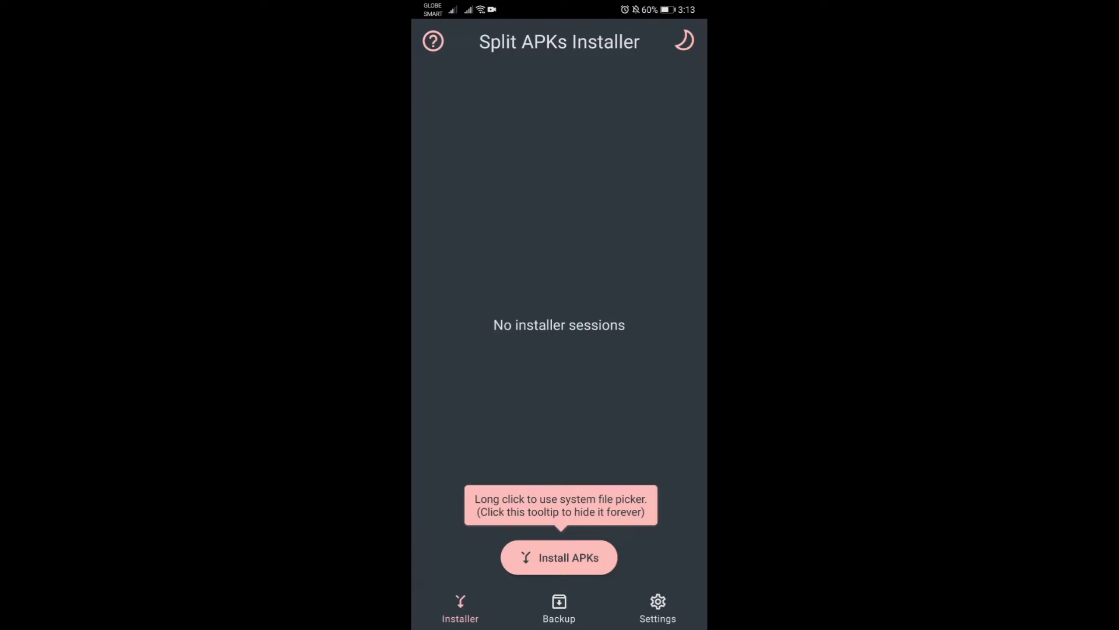
pyautogui.click(558, 557)
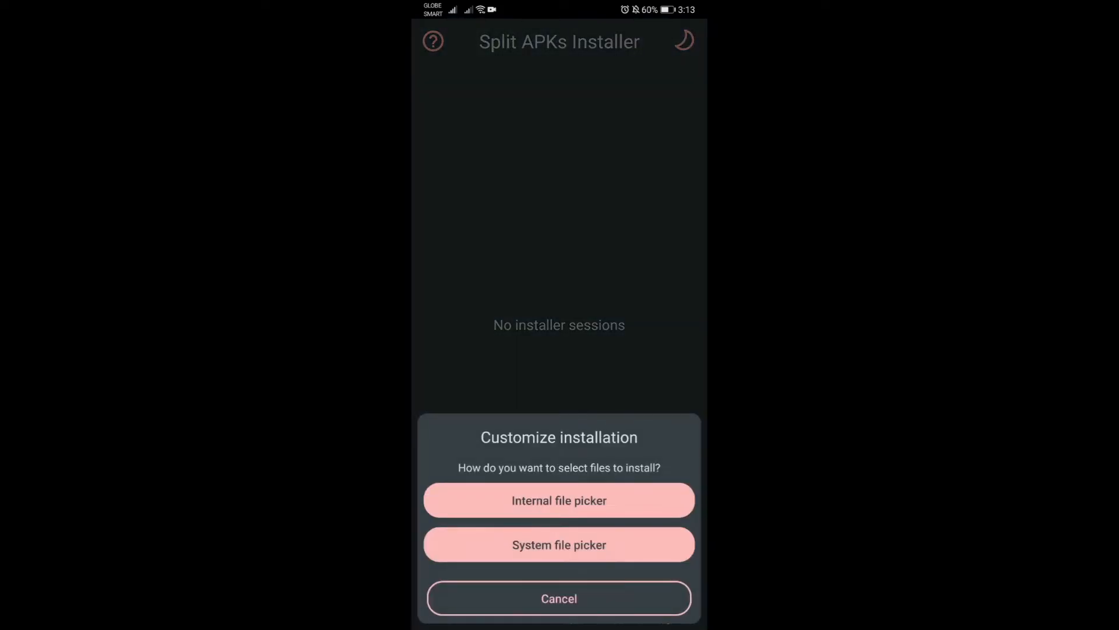
pyautogui.click(559, 500)
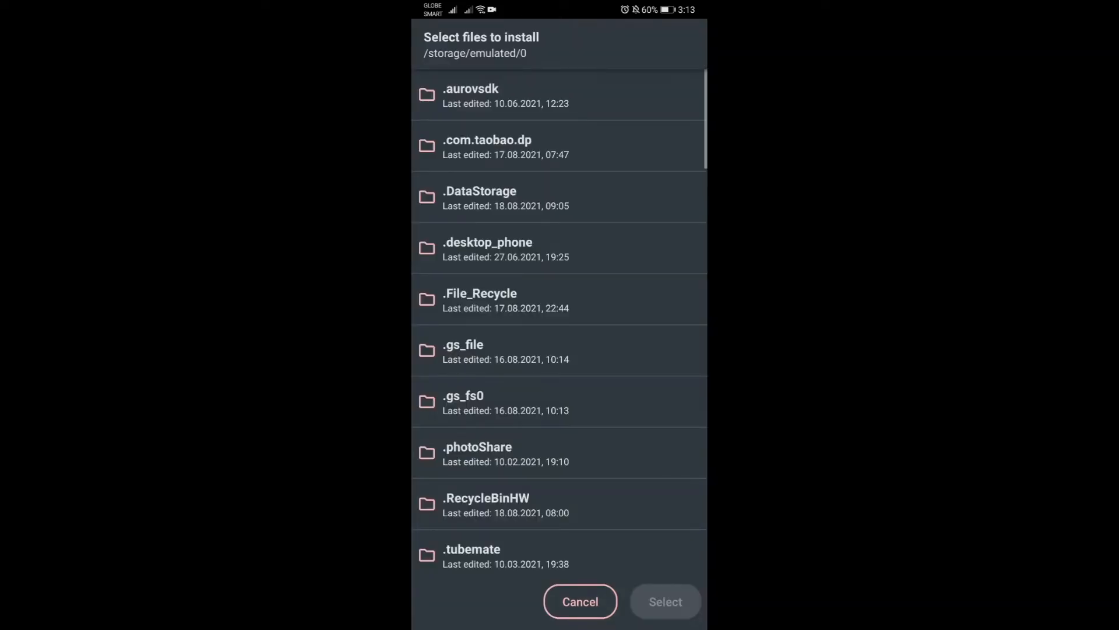
# Install the Notification Tester .xapk from the Download folder and acknowledge completion.
pyautogui.scroll(-3)
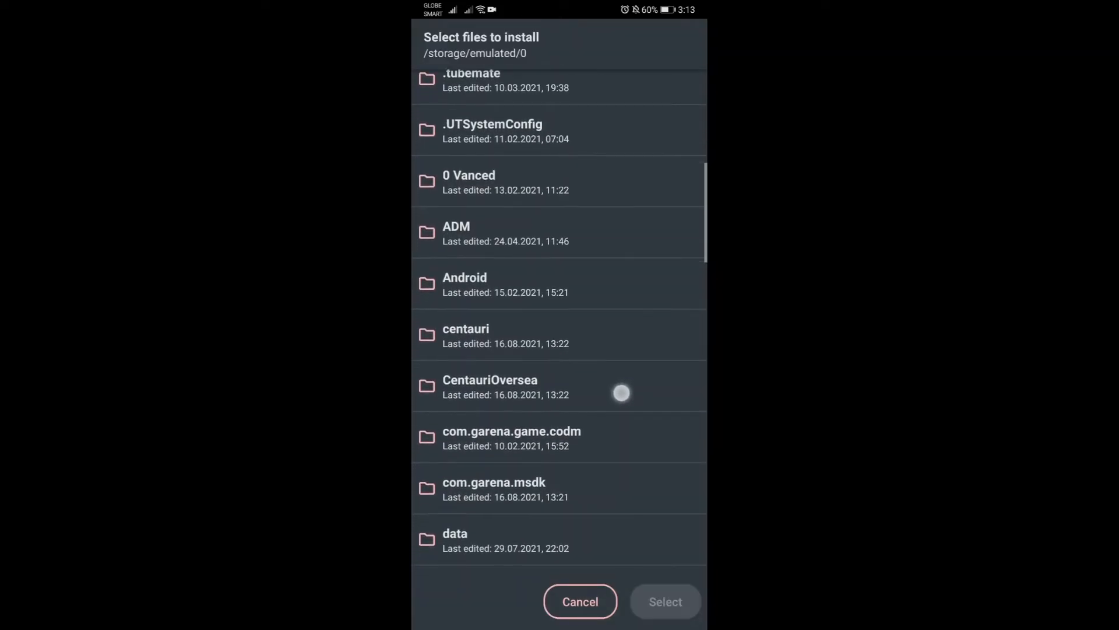
pyautogui.scroll(-3)
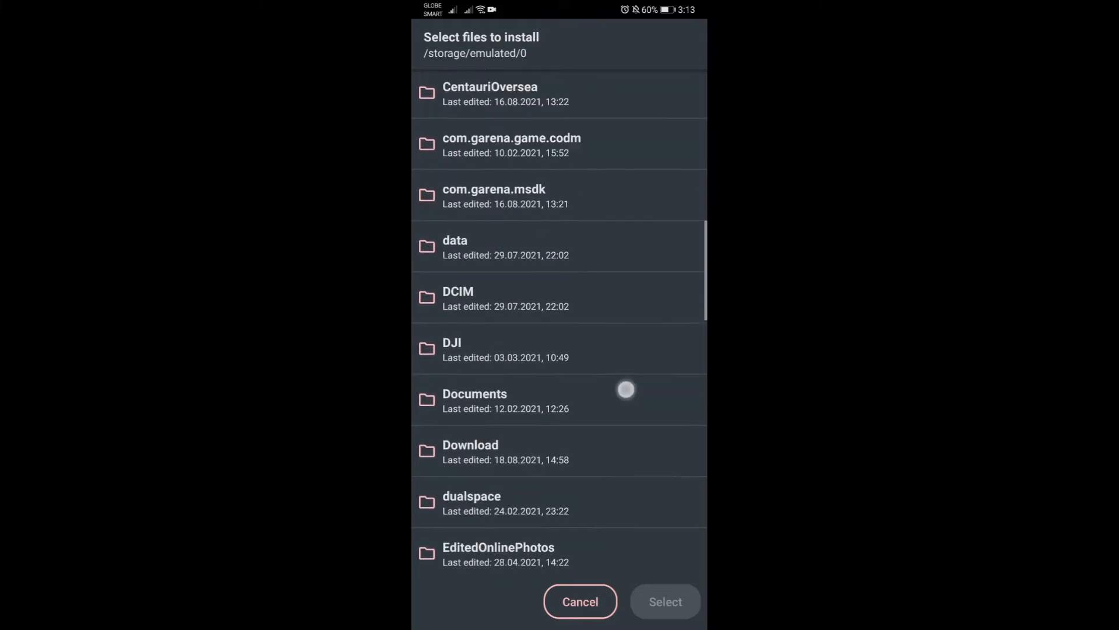
pyautogui.click(470, 450)
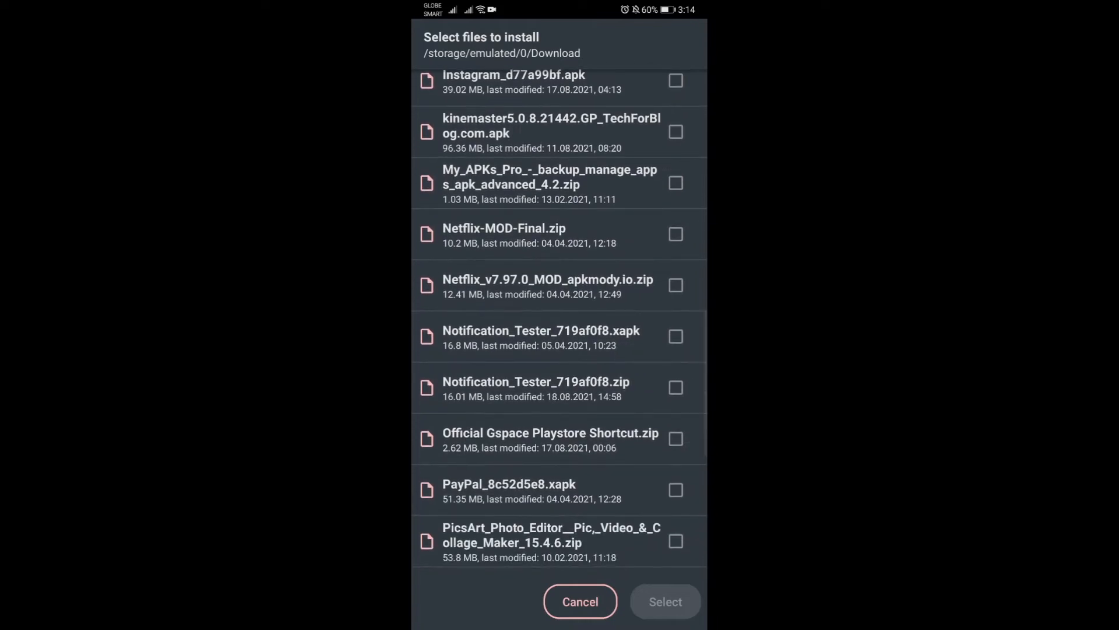
pyautogui.click(675, 335)
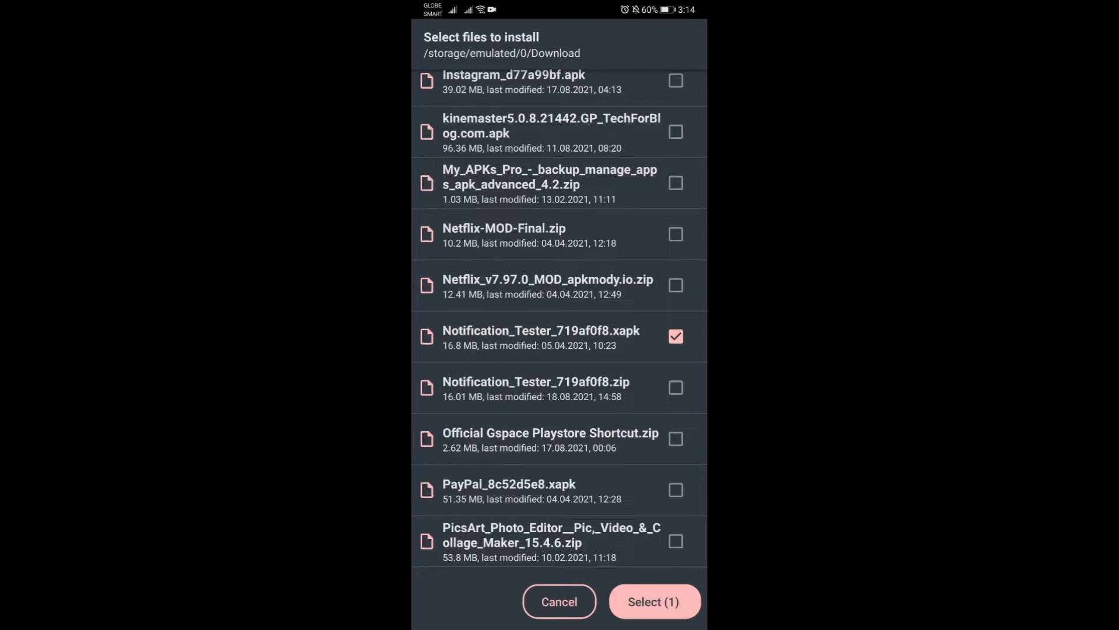
pyautogui.click(653, 602)
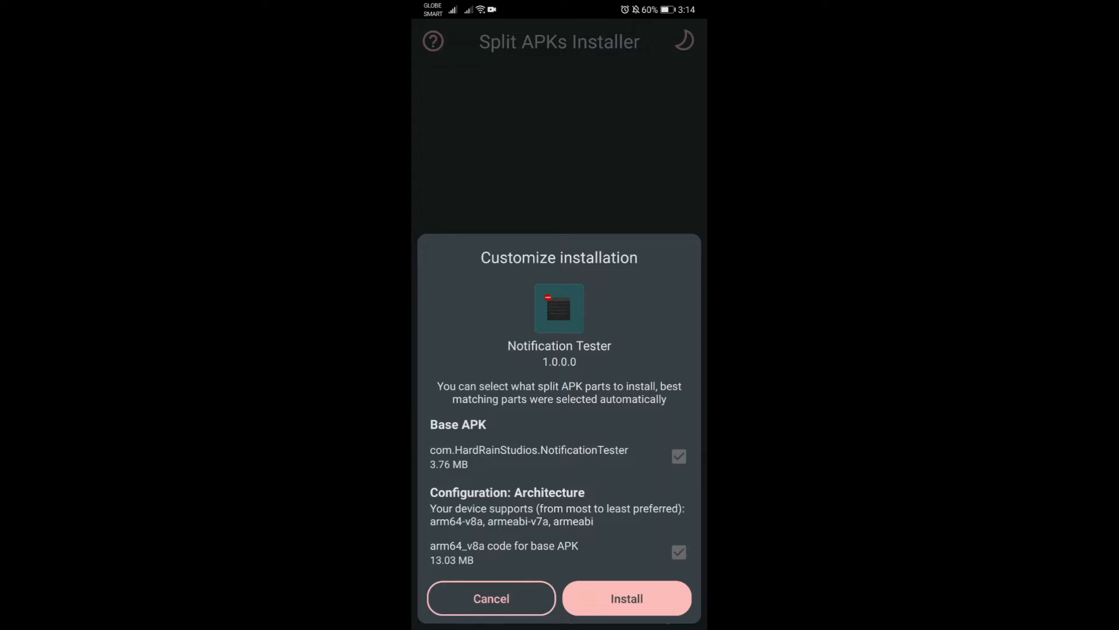
pyautogui.click(626, 599)
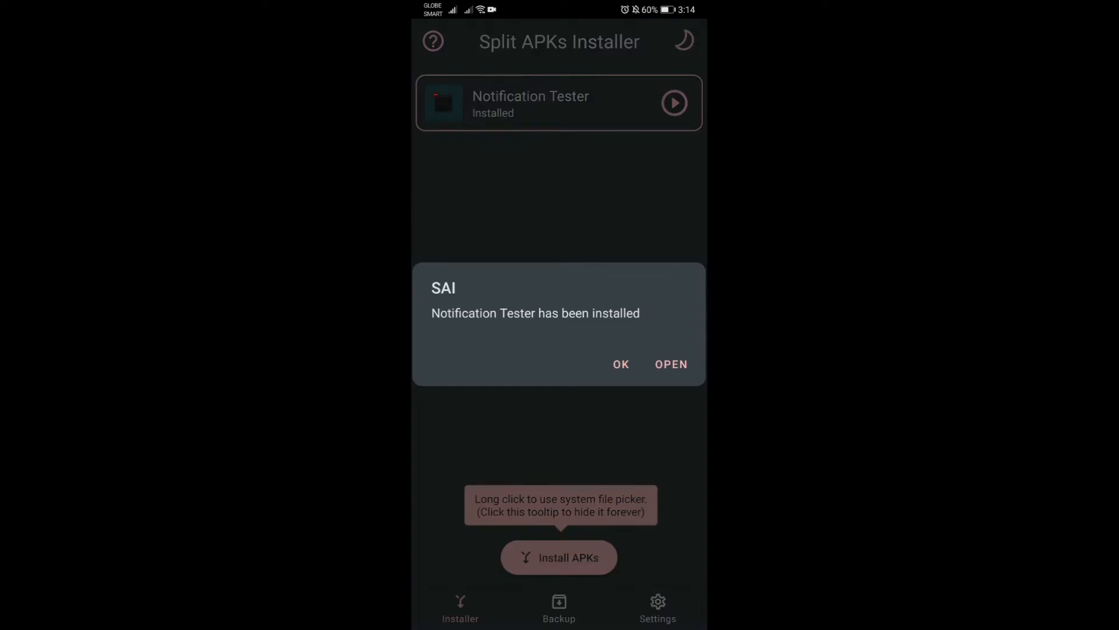
pyautogui.click(619, 364)
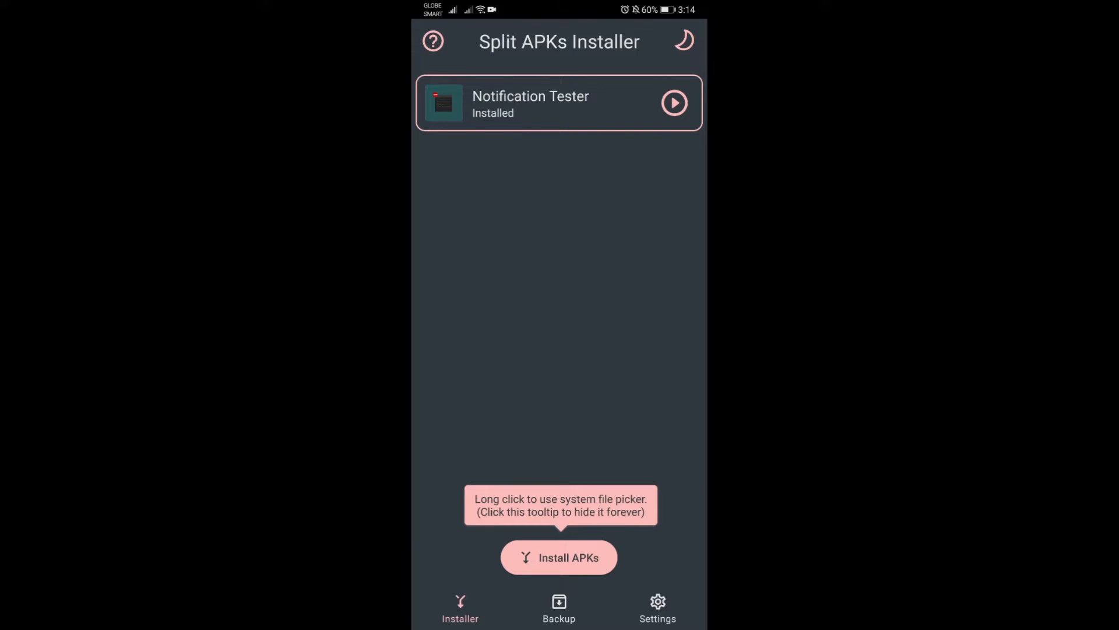
# Review Split APKs Installer's settings options, then return to the home screen.
pyautogui.click(658, 608)
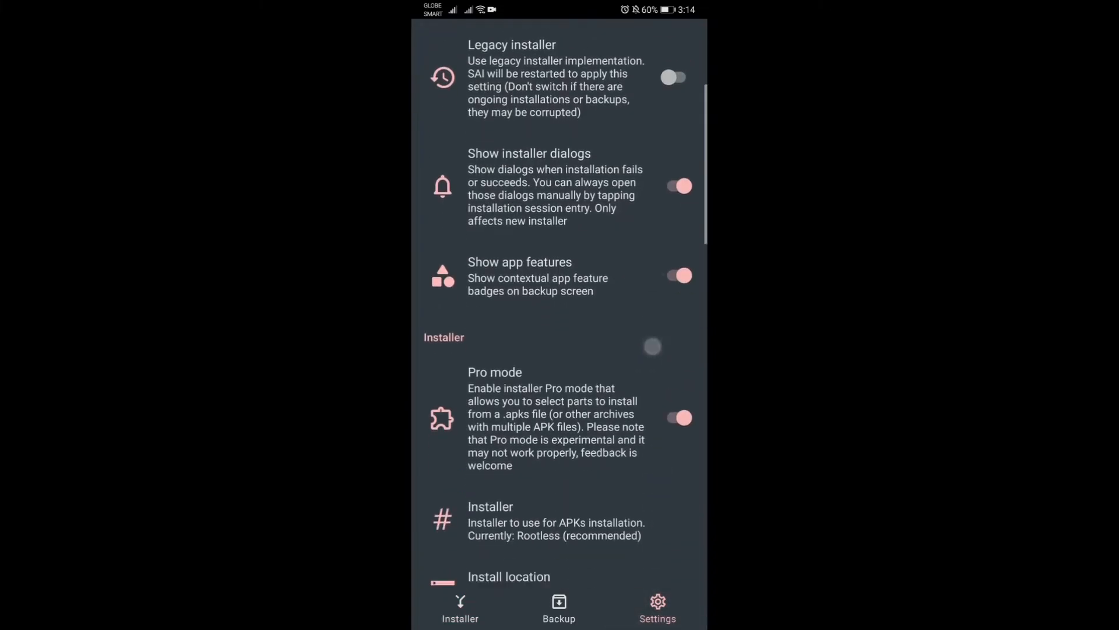
pyautogui.scroll(-3)
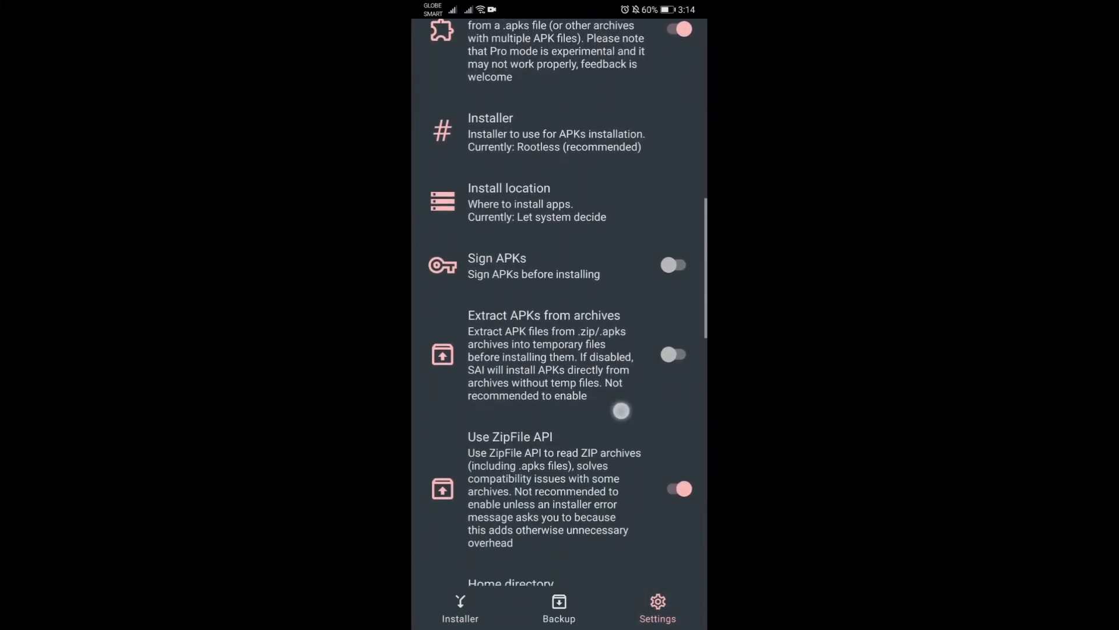
pyautogui.scroll(3)
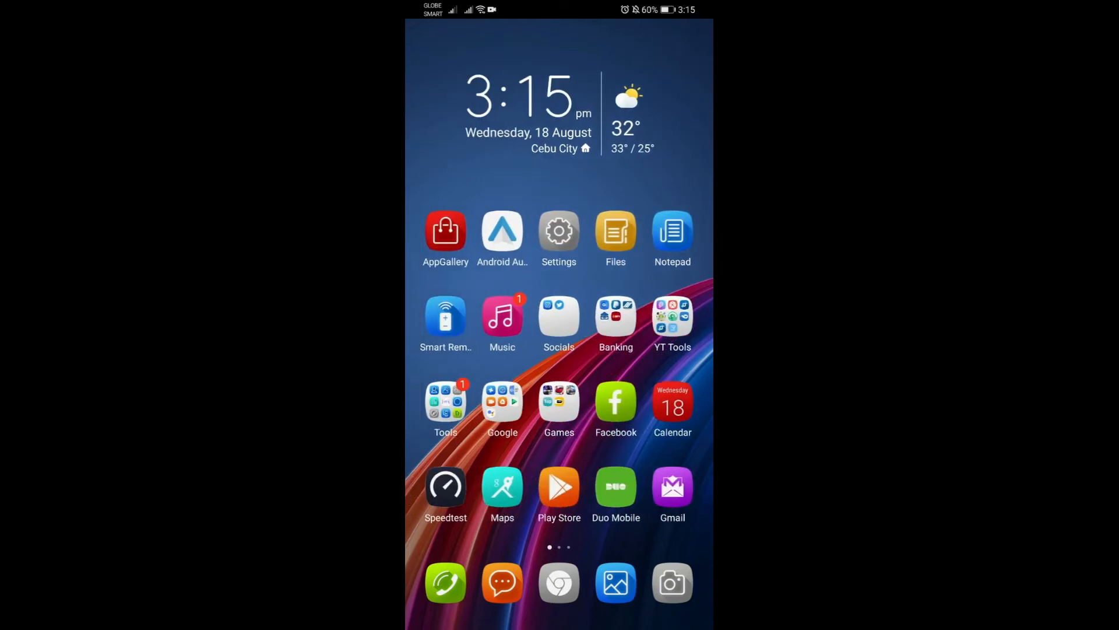
# Search the EMUI app list for "gs" and select the Gspace 1.1.3 entry.
pyautogui.click(559, 231)
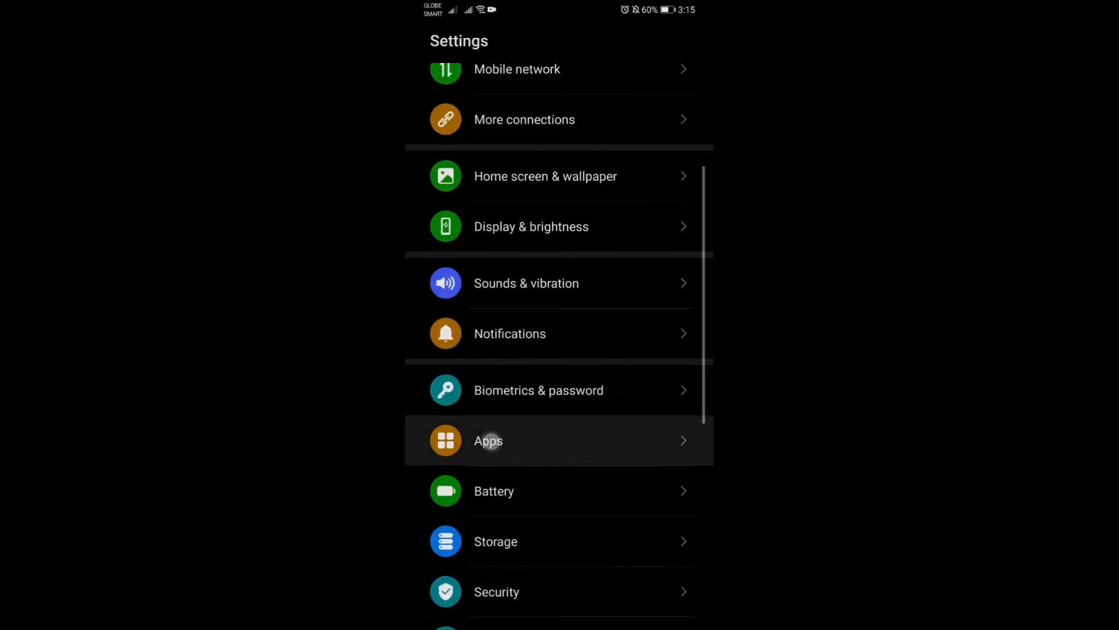
pyautogui.click(488, 441)
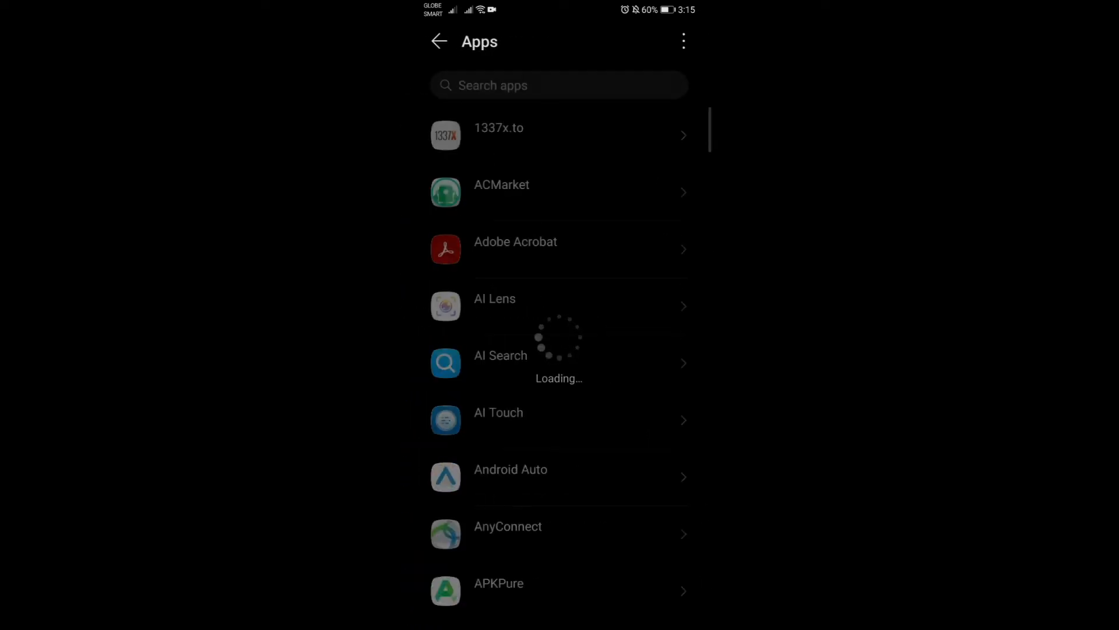
pyautogui.write('gs')
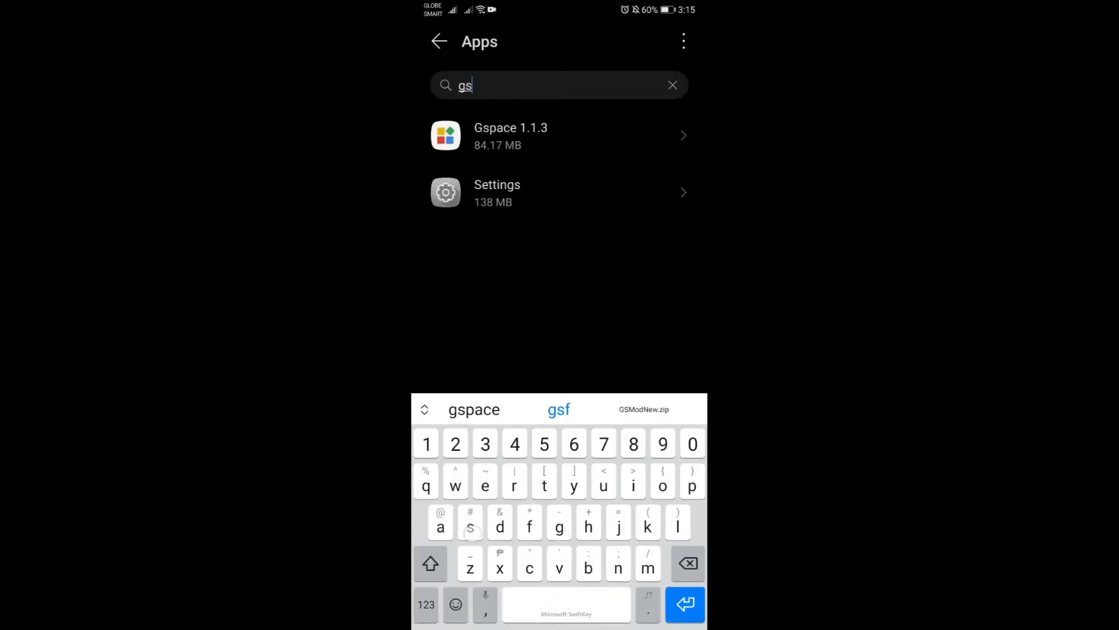
pyautogui.click(558, 135)
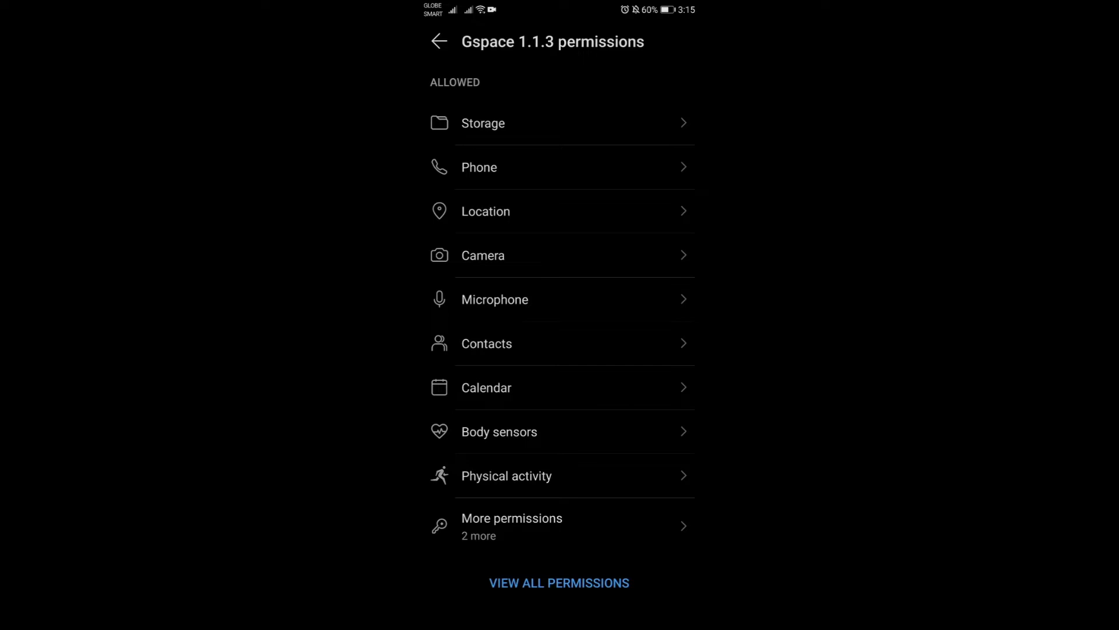
# Review Gspace's permission list showing storage, phone, location and the rest allowed.
pyautogui.scroll(-3)
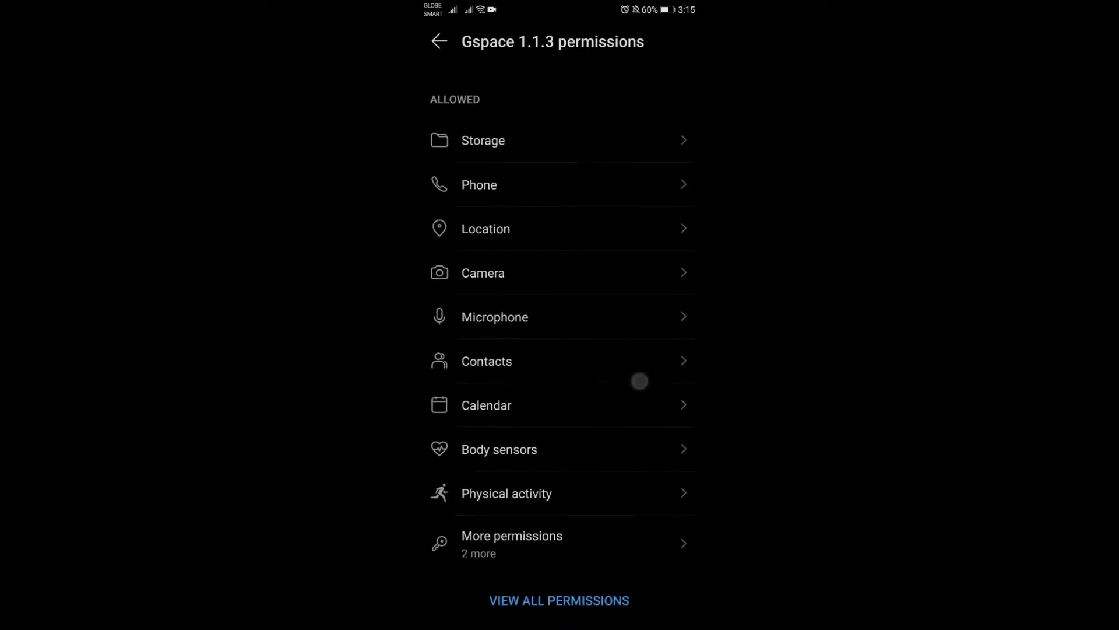
pyautogui.scroll(3)
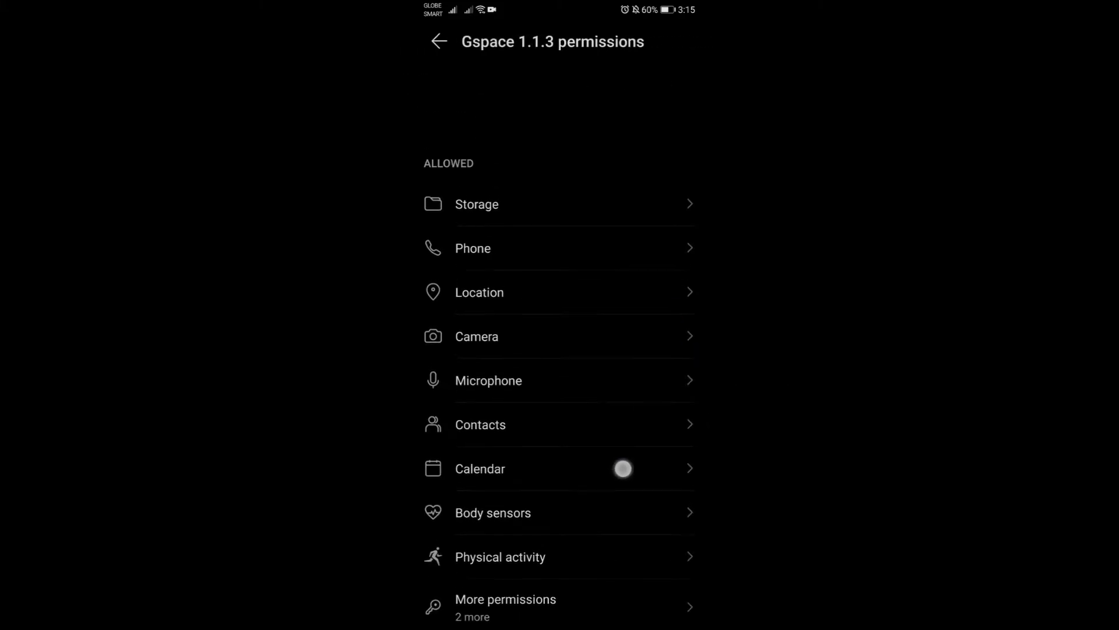
pyautogui.scroll(3)
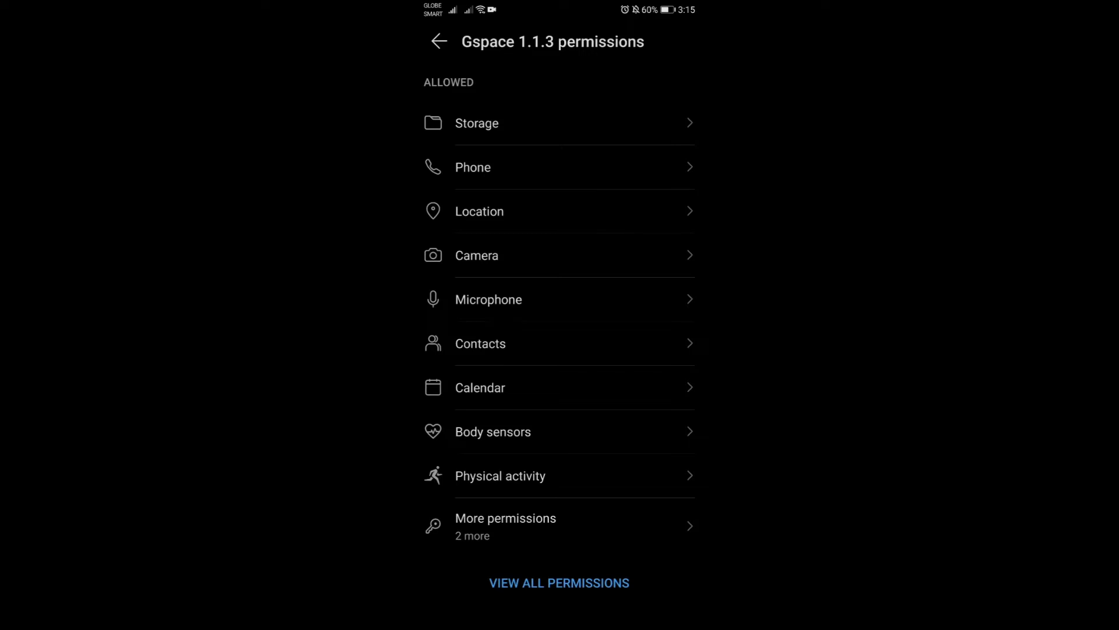
pyautogui.scroll(3)
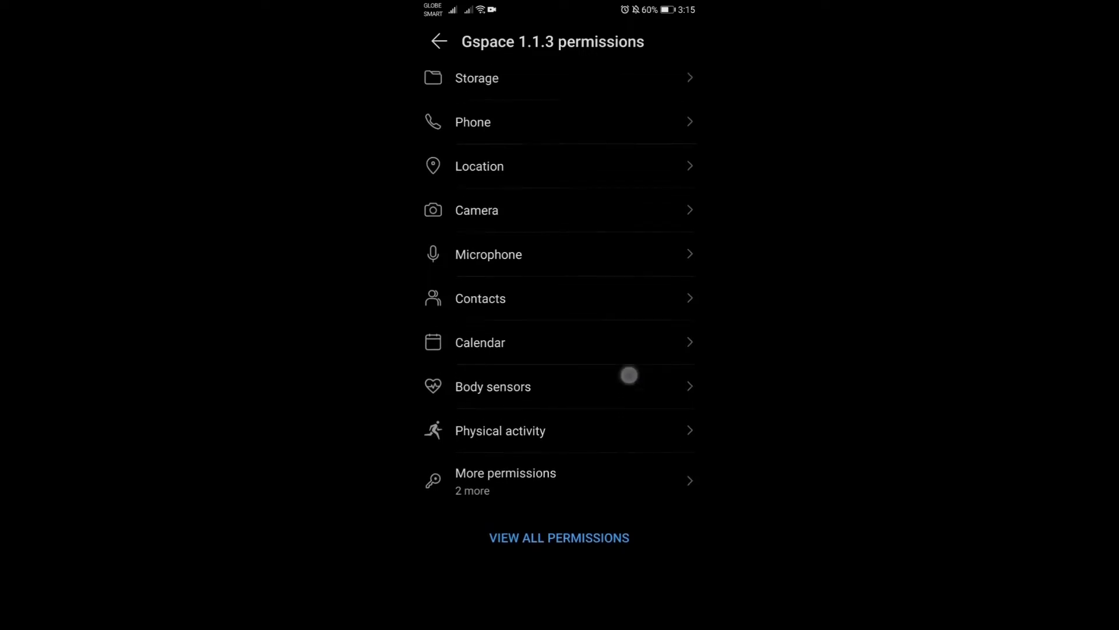
pyautogui.scroll(-3)
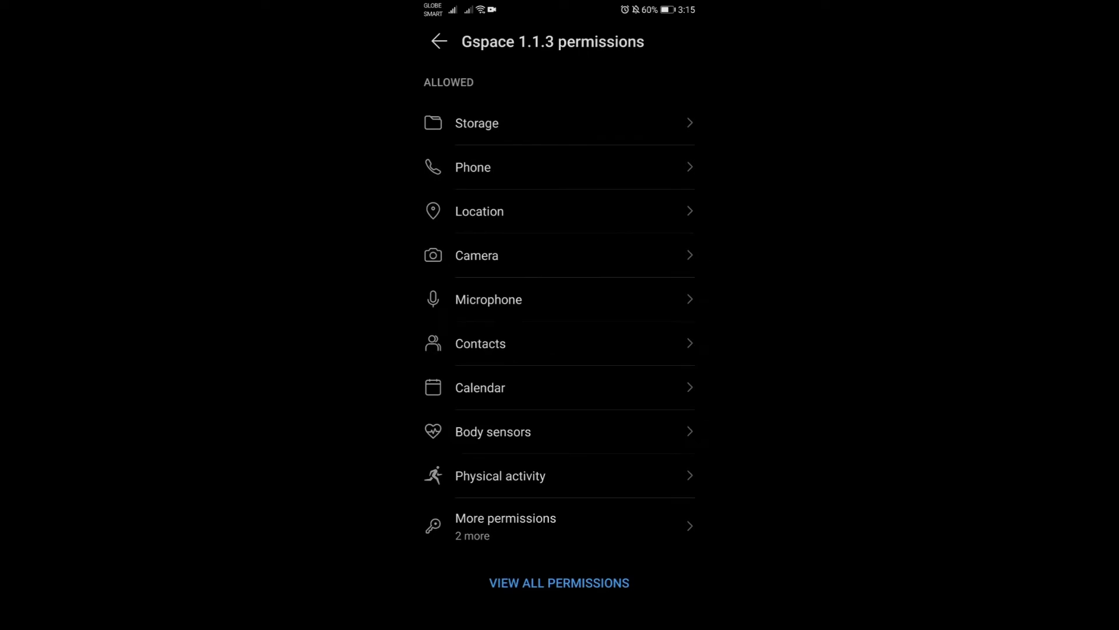
# Switch Gspace's default notification type off Gentle and assign it a notification tone.
pyautogui.click(440, 42)
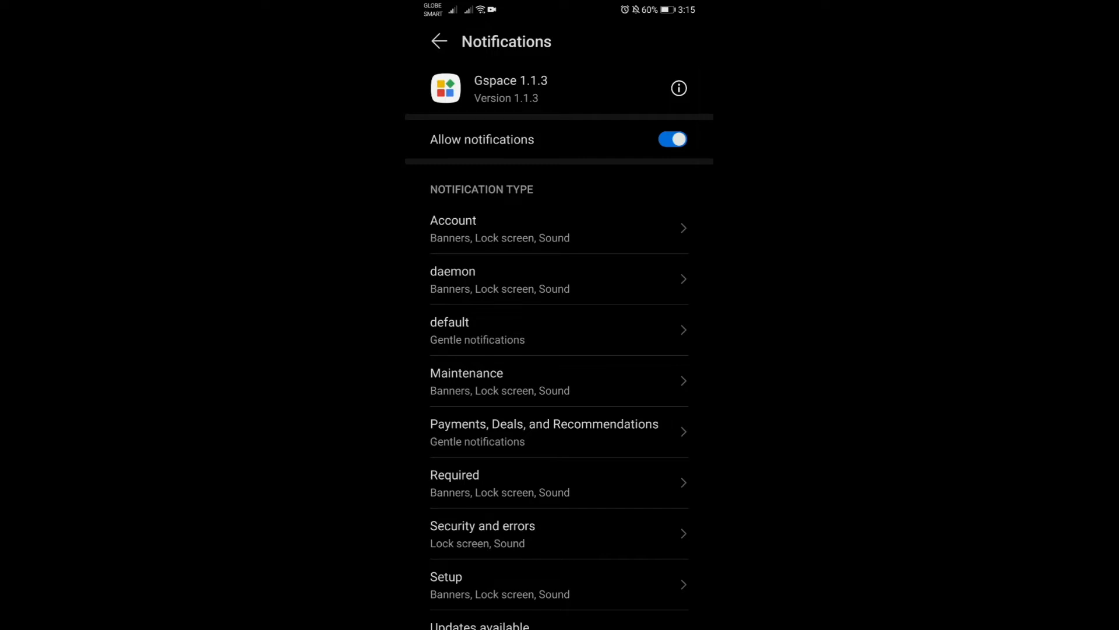
pyautogui.scroll(3)
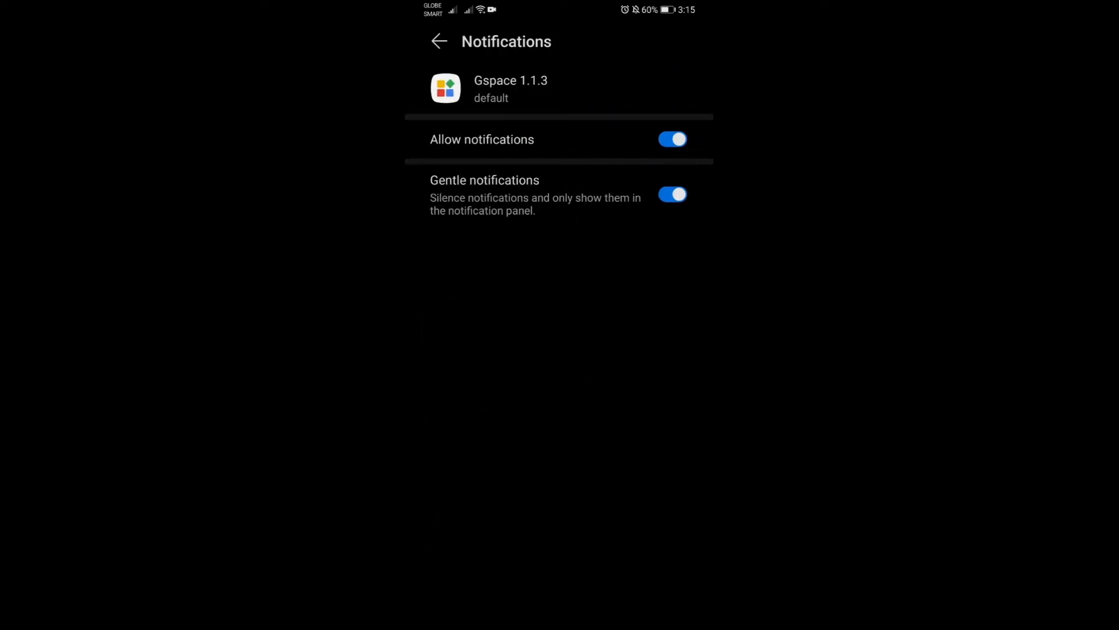
pyautogui.click(671, 195)
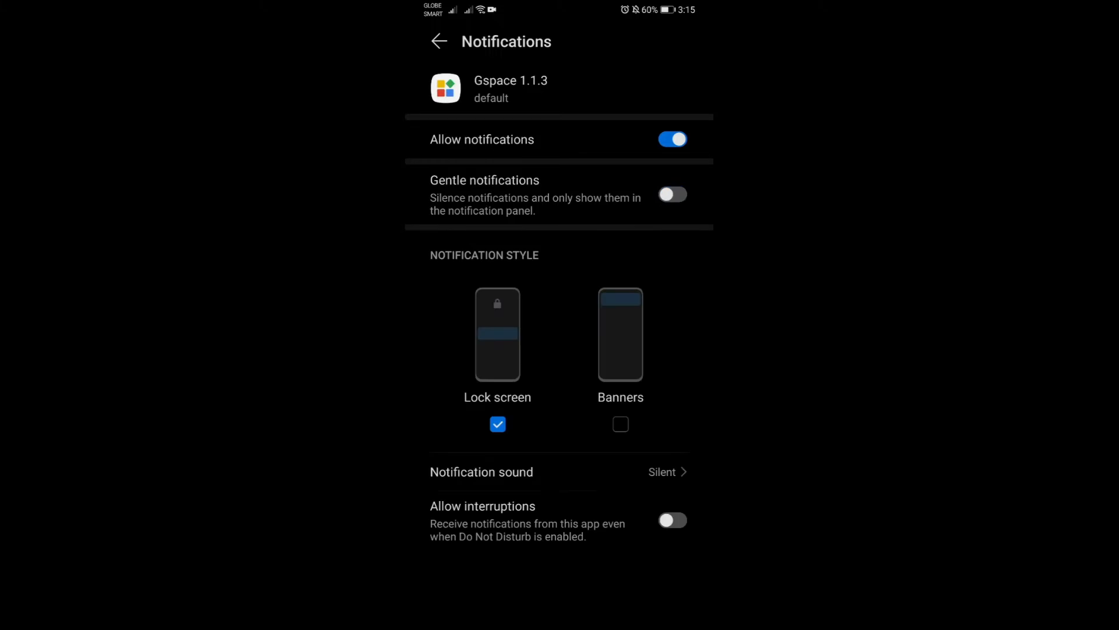
pyautogui.click(620, 424)
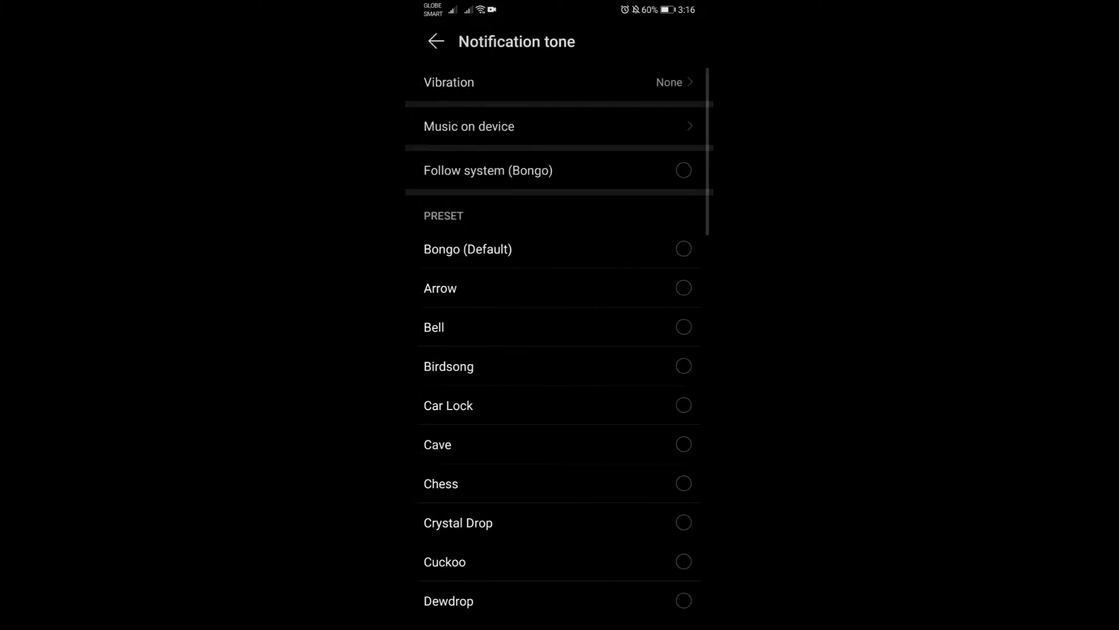
pyautogui.click(436, 40)
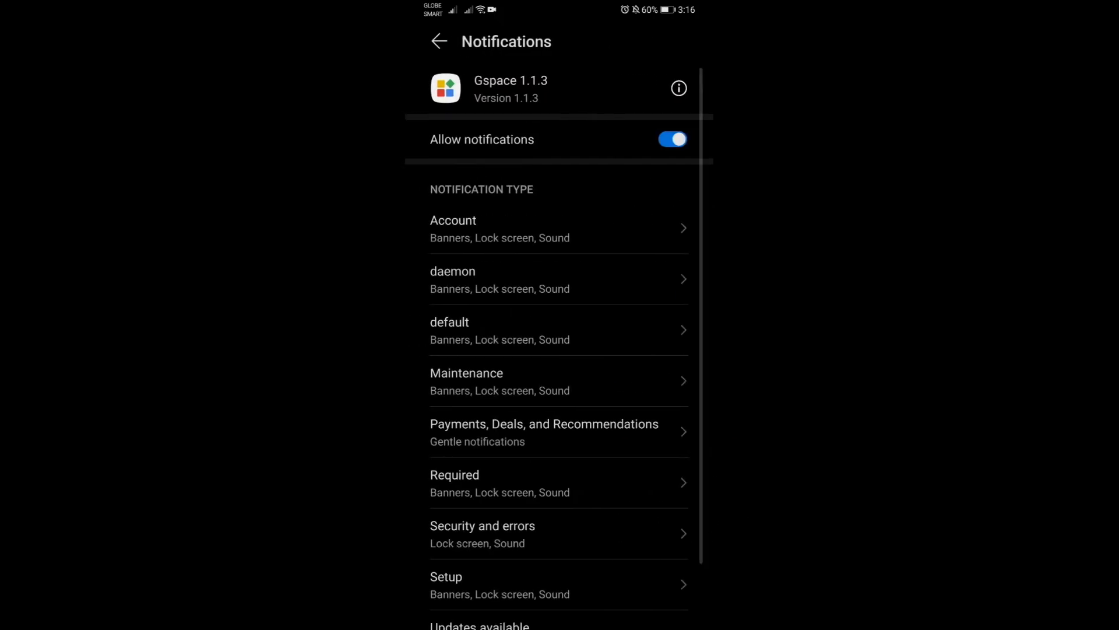
# Give the Payments, Deals and Recommendations type a tone too, then go back home.
pyautogui.click(545, 431)
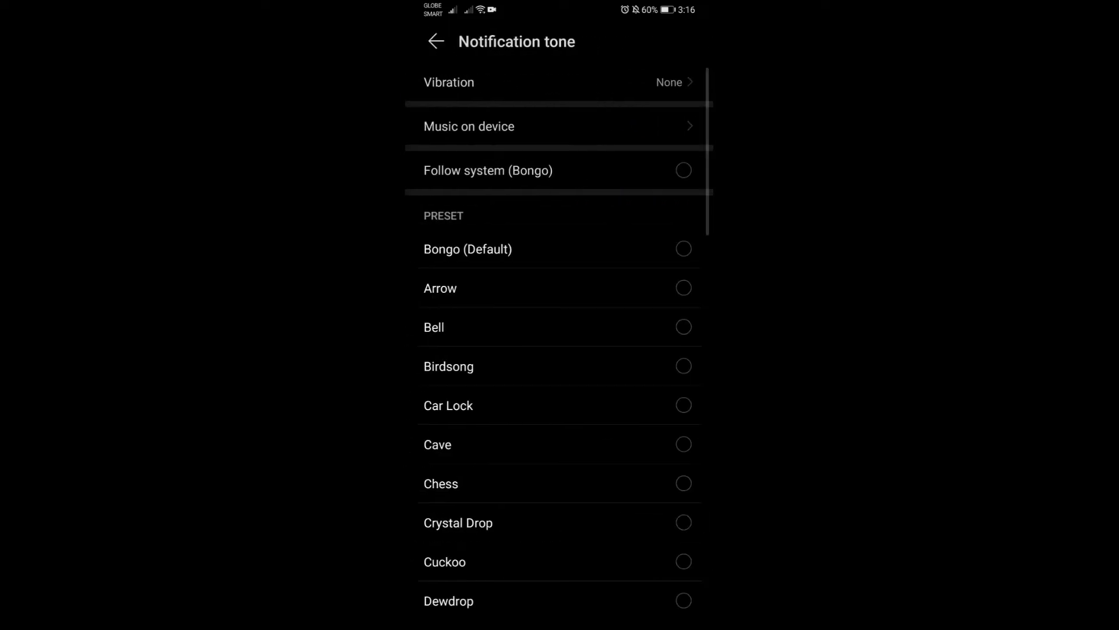
pyautogui.click(436, 40)
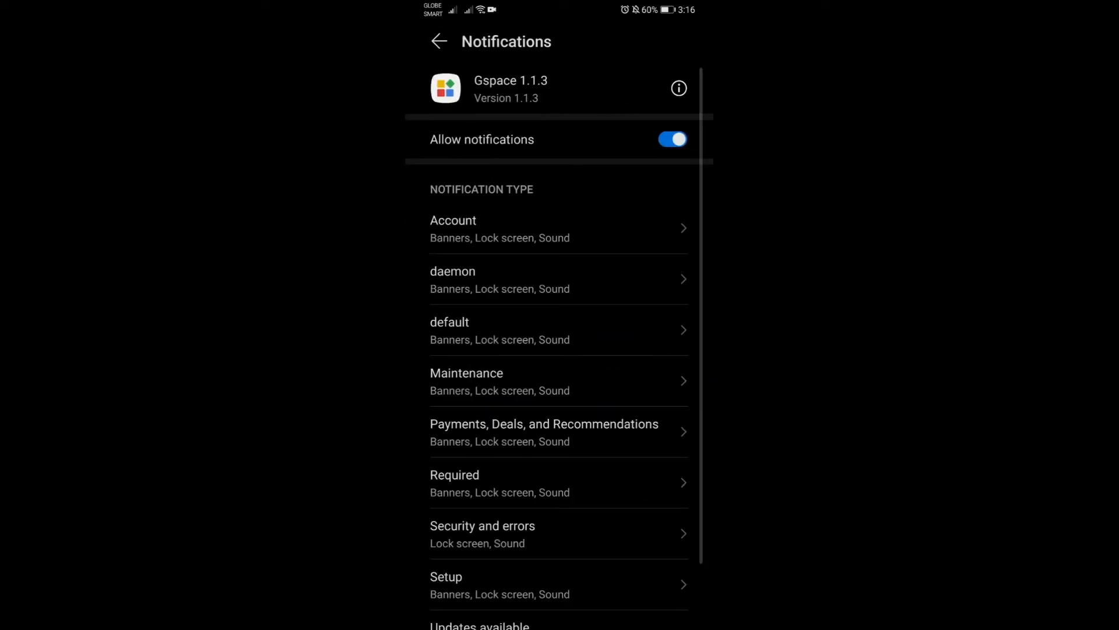
pyautogui.scroll(3)
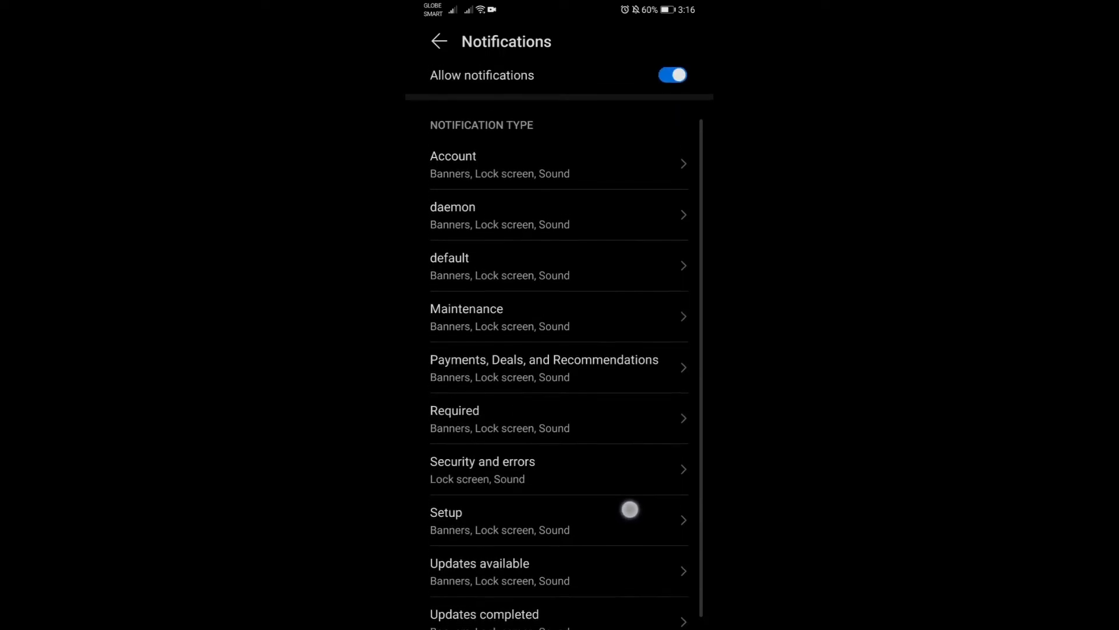
pyautogui.scroll(-3)
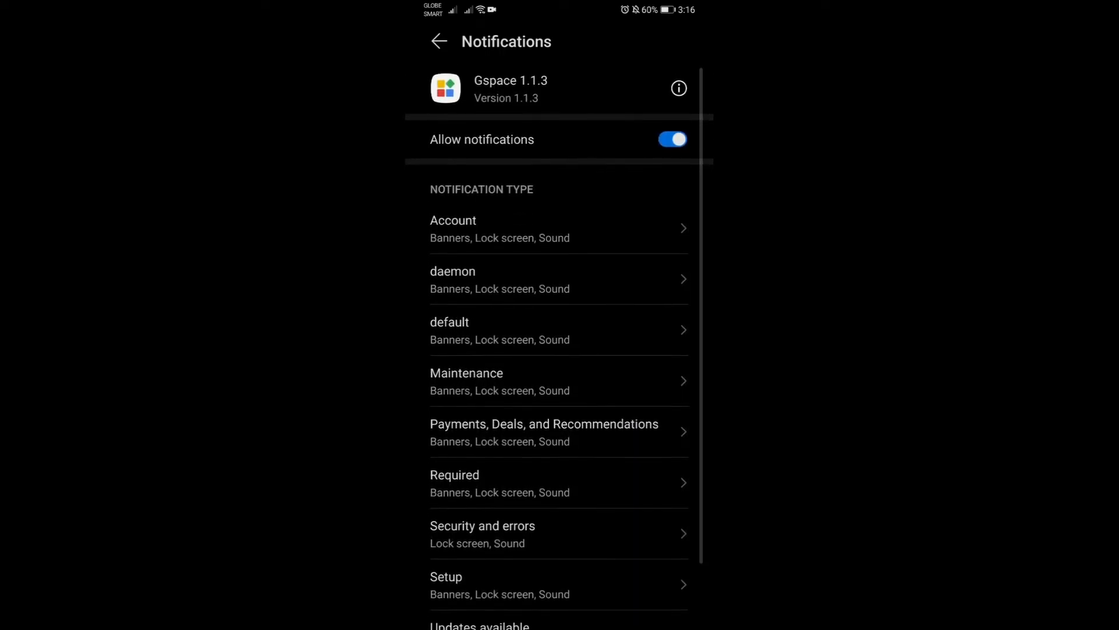
pyautogui.scroll(-3)
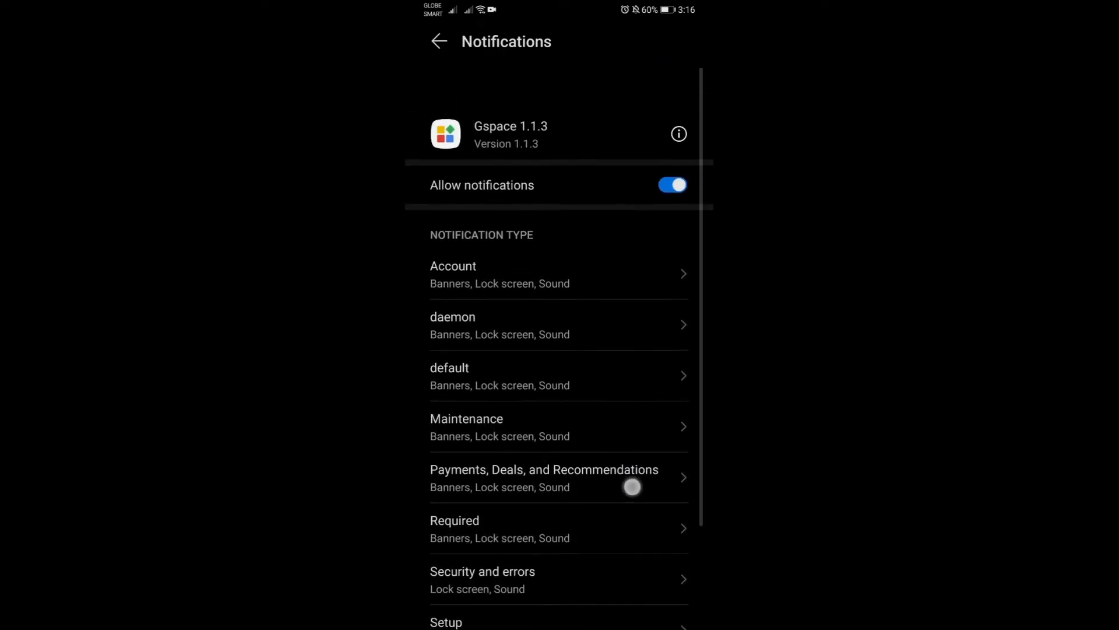
pyautogui.scroll(3)
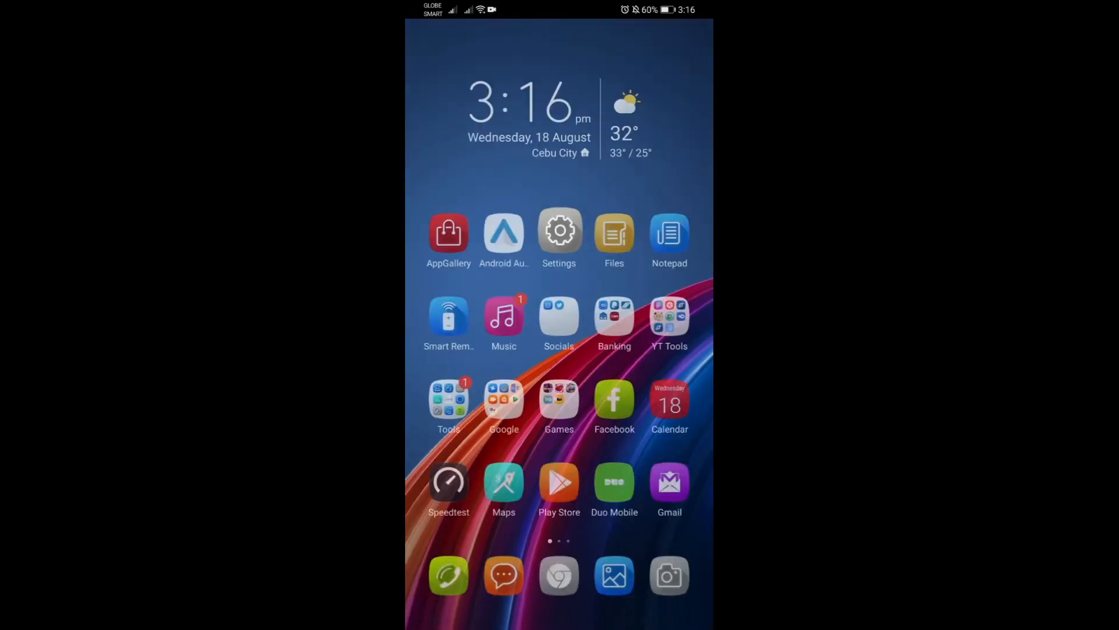
# In Notification Tester, dismiss the ad and enter title Test with a short description to send.
pyautogui.click(558, 230)
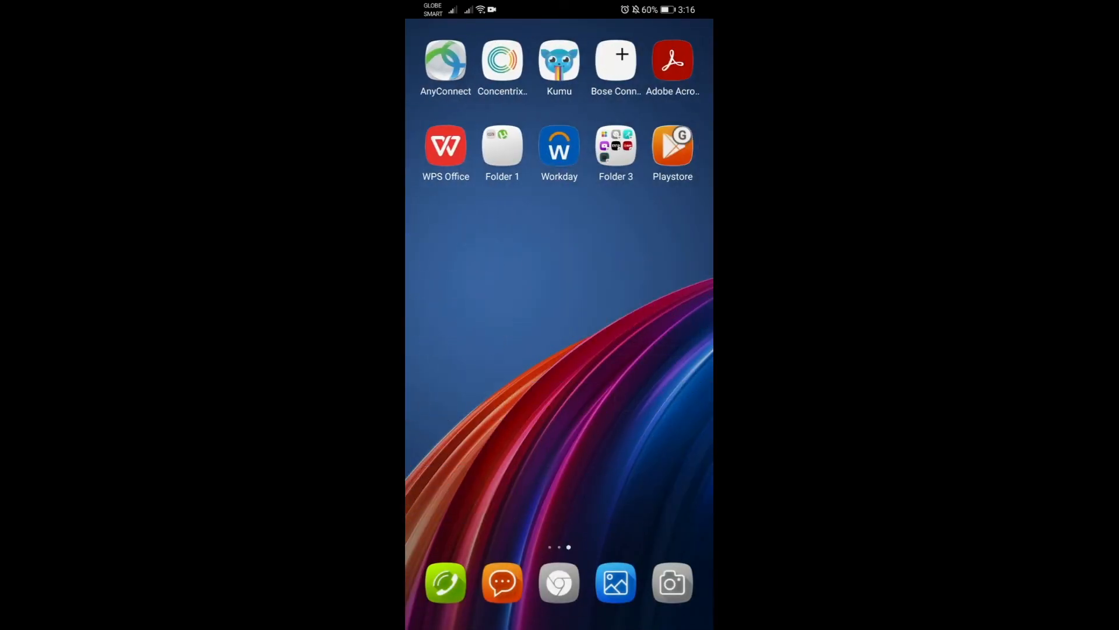
pyautogui.click(615, 147)
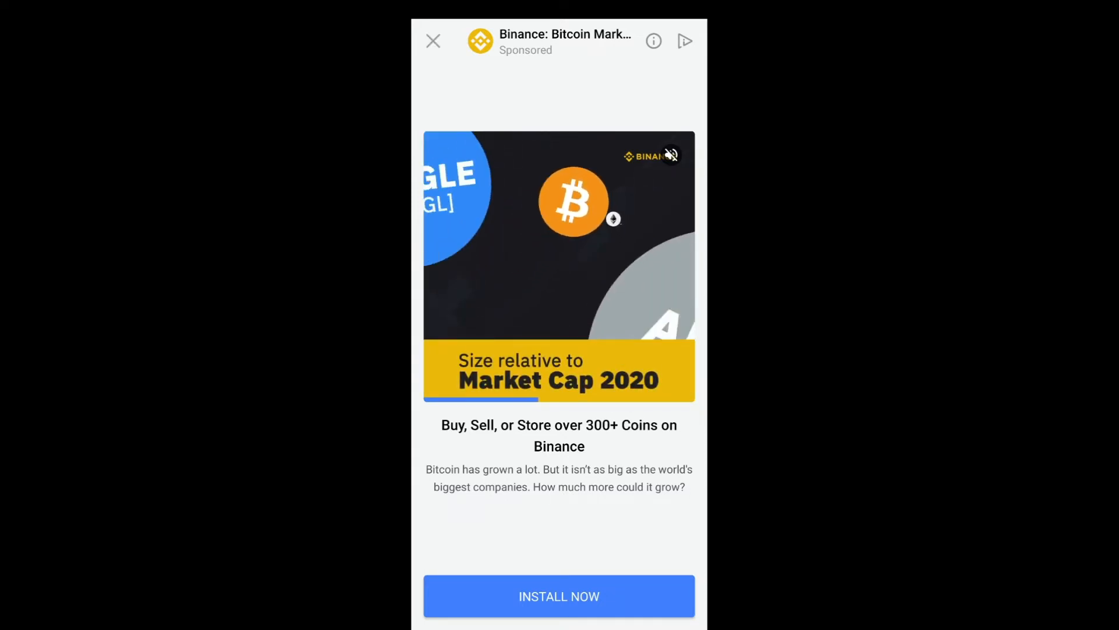
pyautogui.click(433, 41)
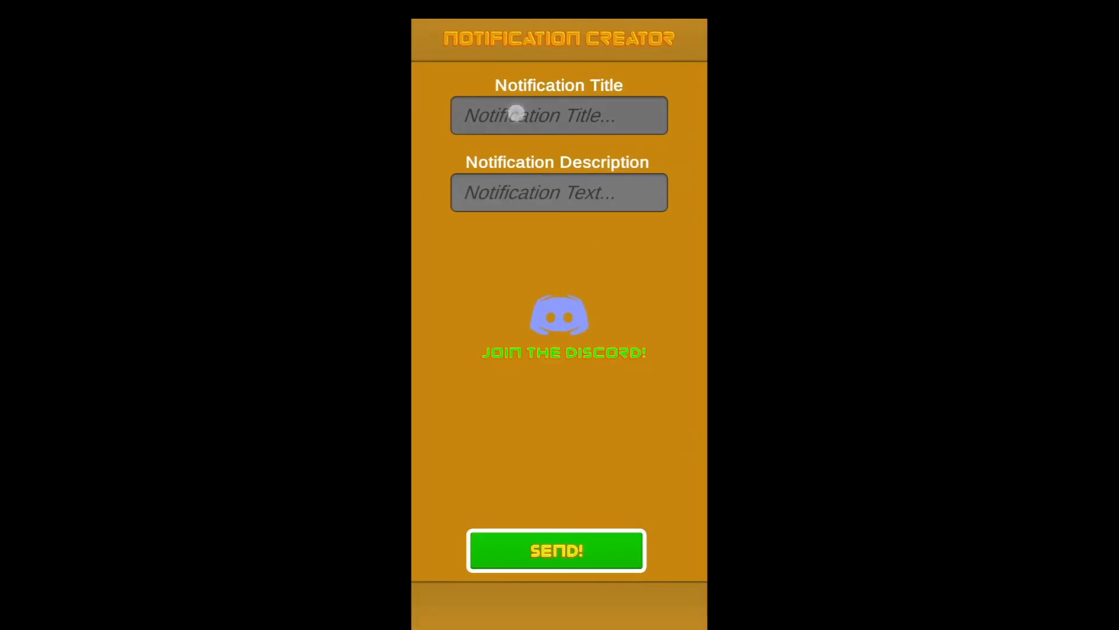
pyautogui.click(558, 115)
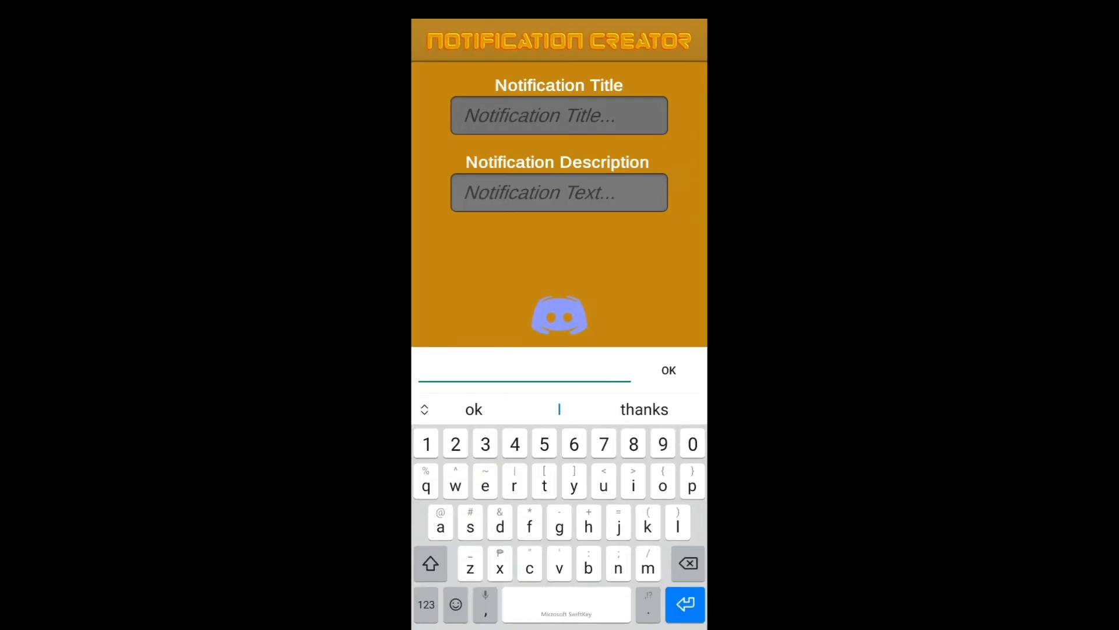
pyautogui.write('Test')
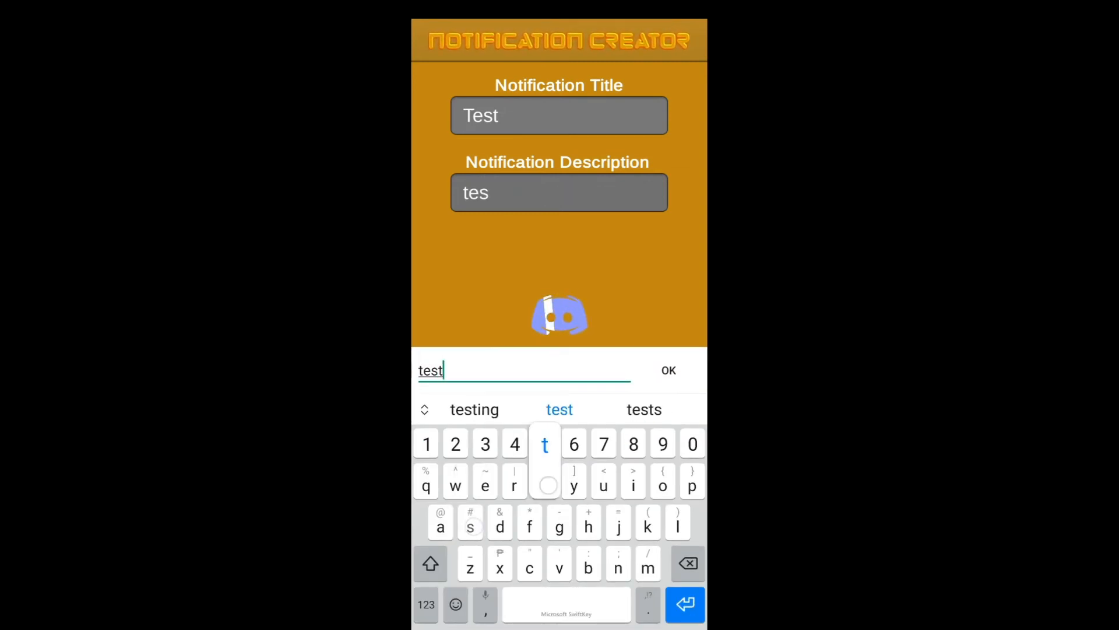
pyautogui.click(667, 370)
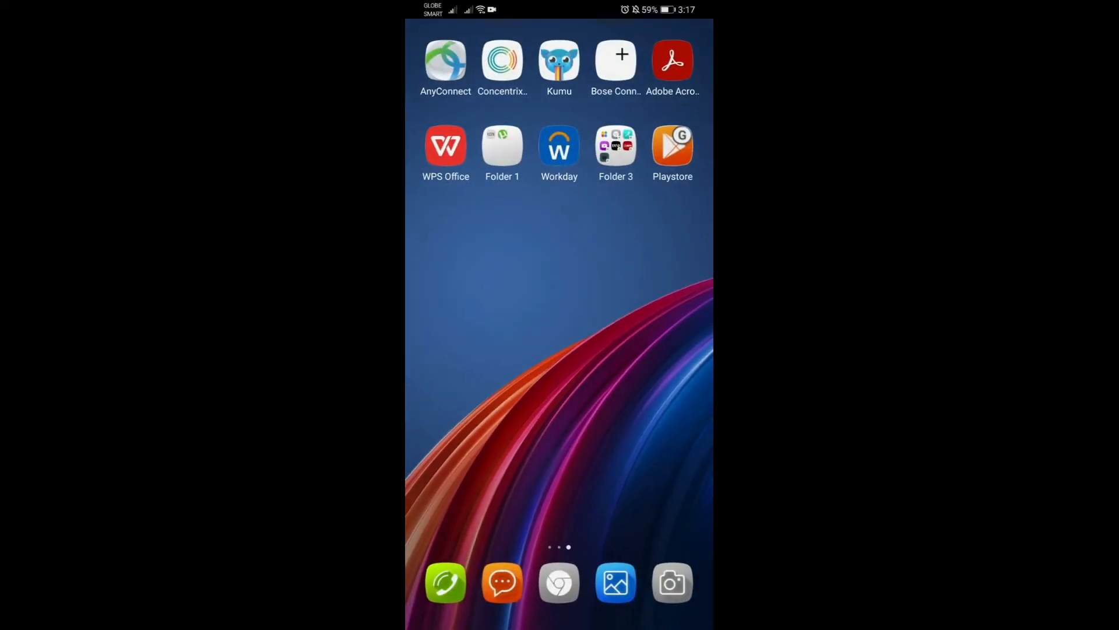
# In BPI Mobile Authentication, switch on Mobile Key, activate now and allow its notifications.
pyautogui.click(615, 147)
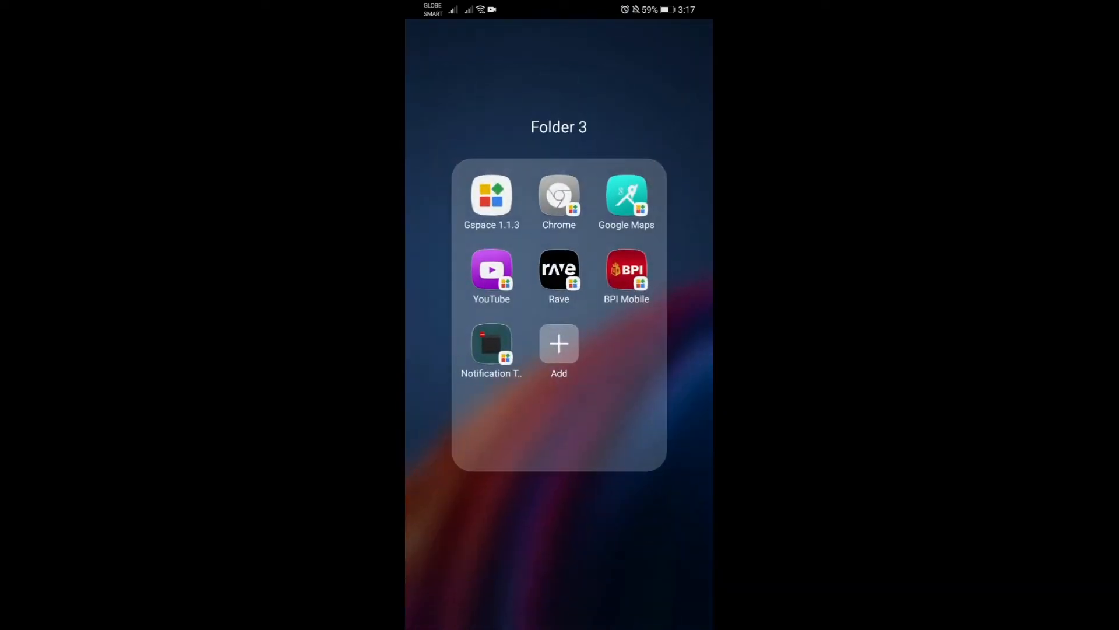
pyautogui.click(626, 269)
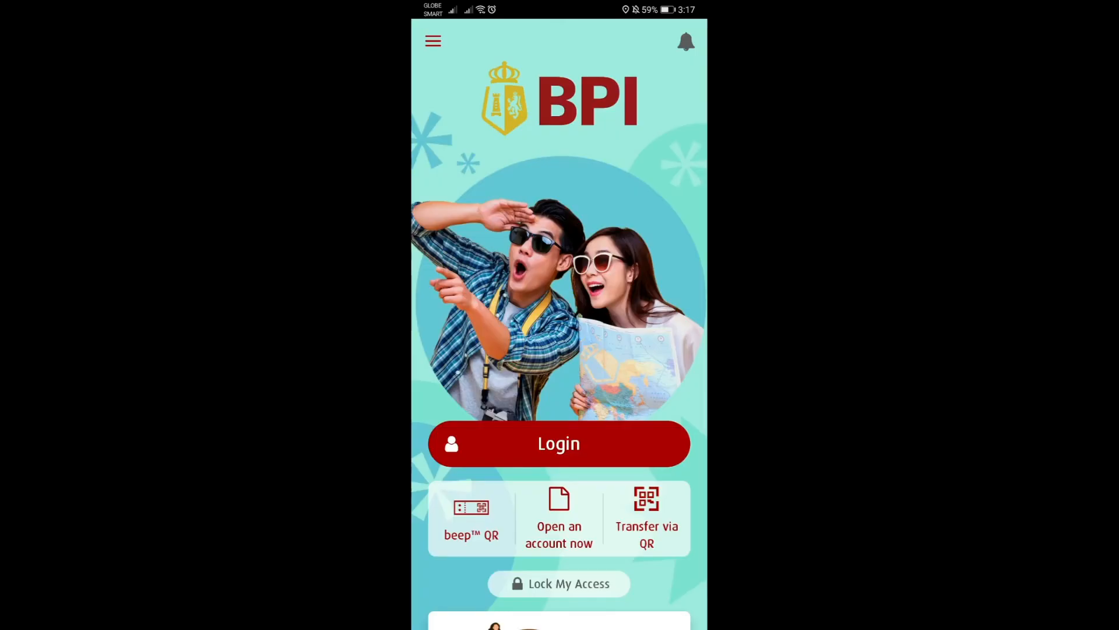
pyautogui.click(558, 443)
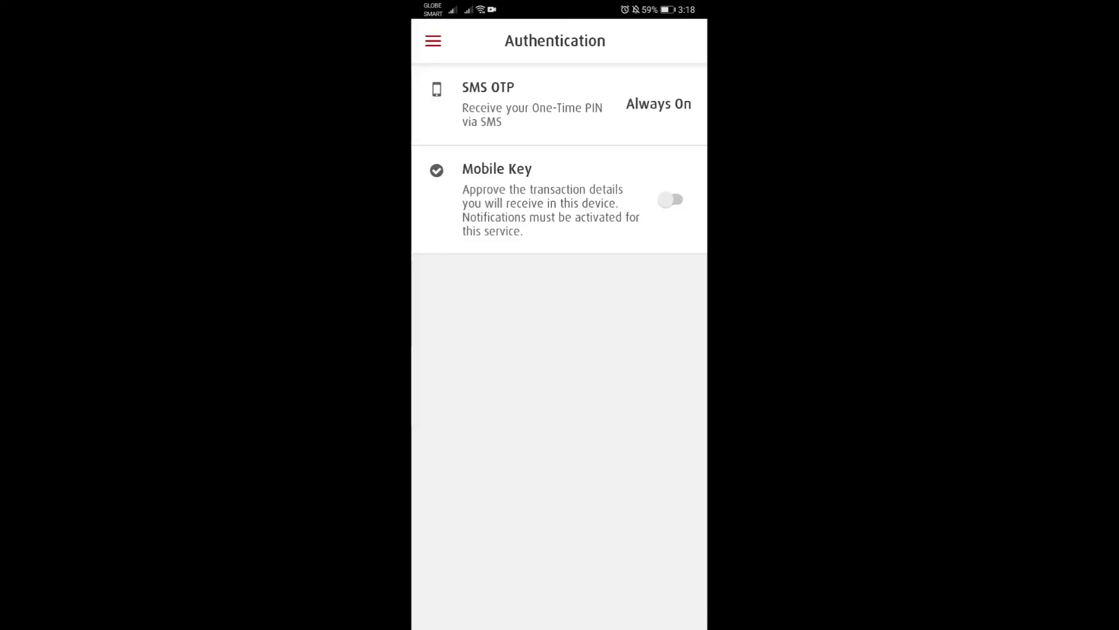
pyautogui.click(669, 199)
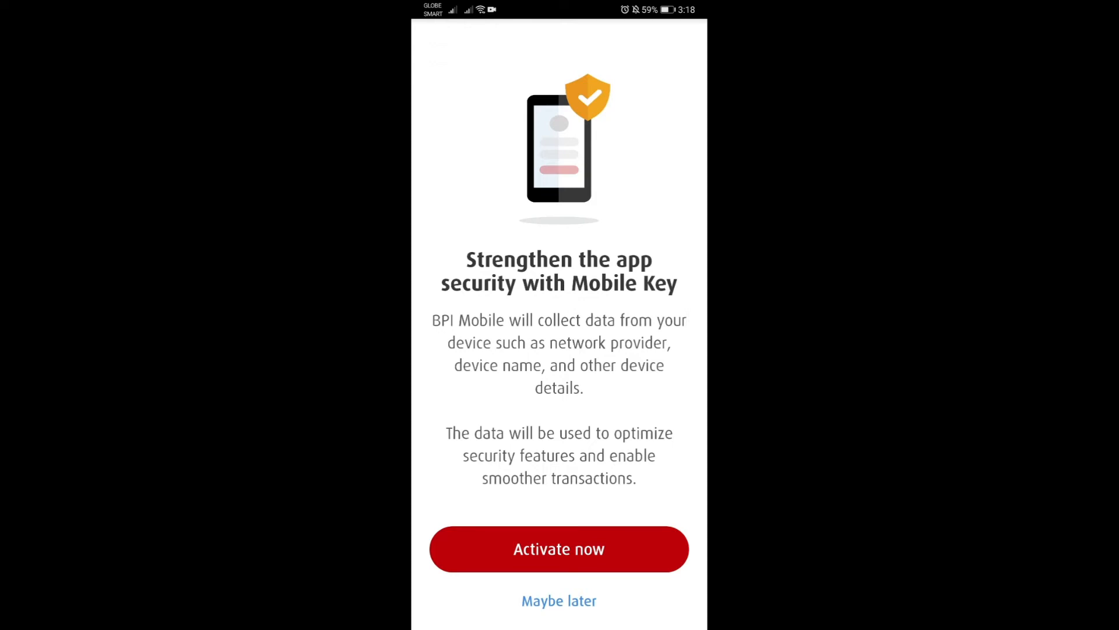
pyautogui.click(558, 549)
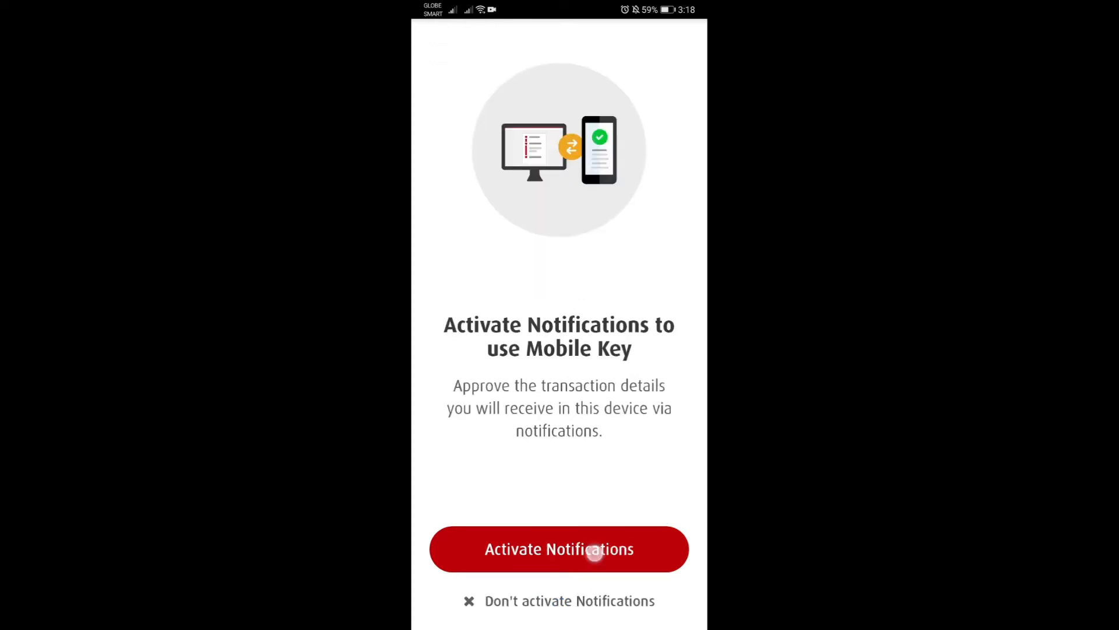
pyautogui.click(558, 549)
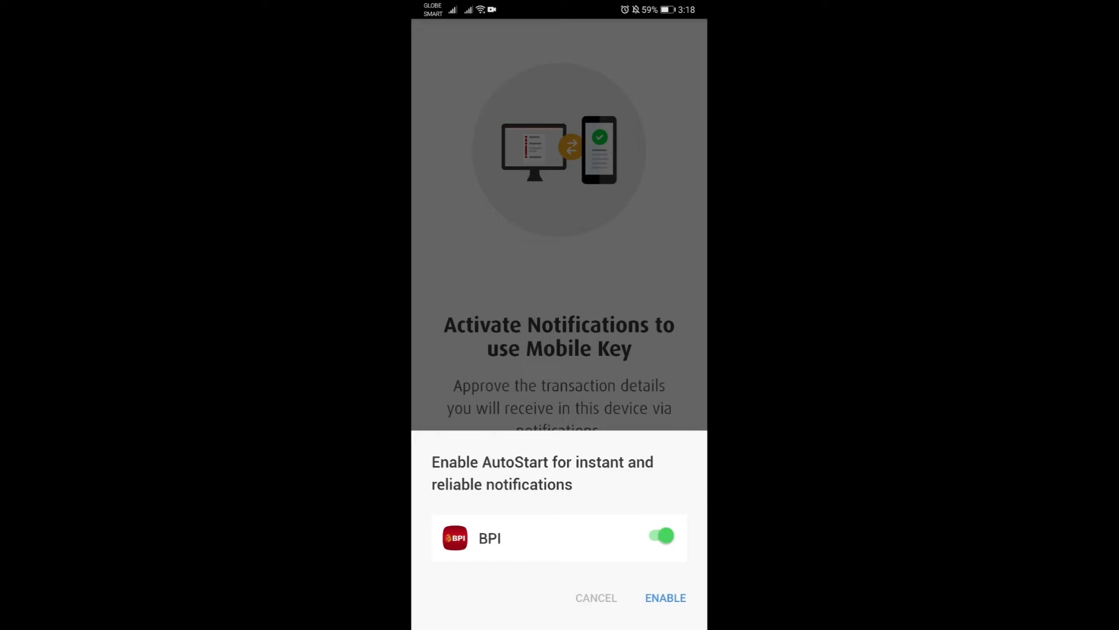
# Enable AutoStart and turn off automatic management of BPI Mobile in App launch.
pyautogui.click(665, 597)
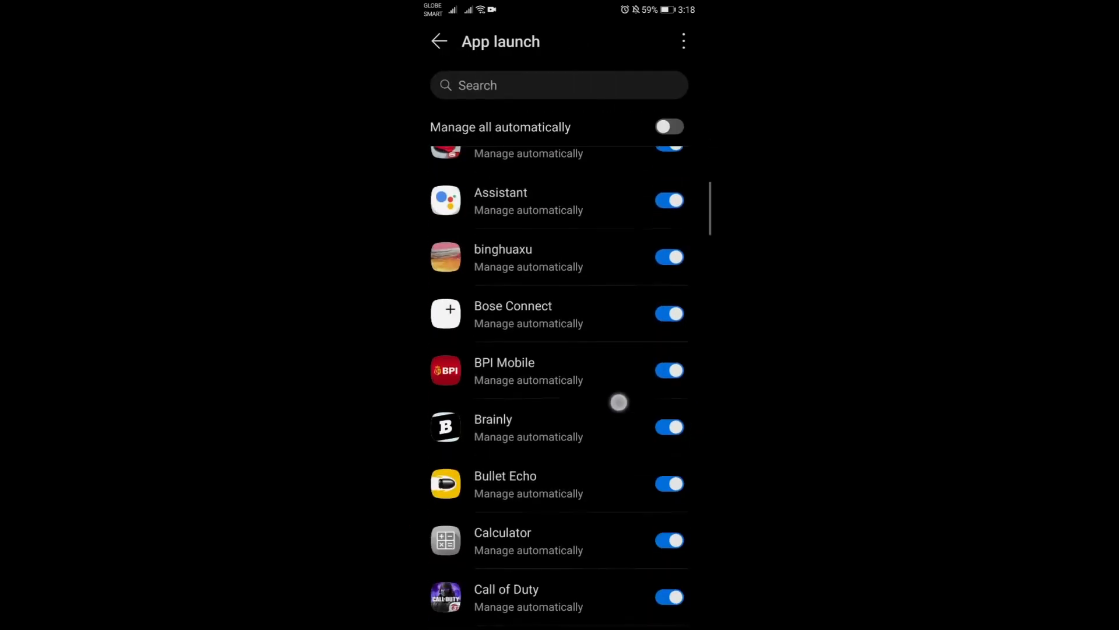
pyautogui.scroll(3)
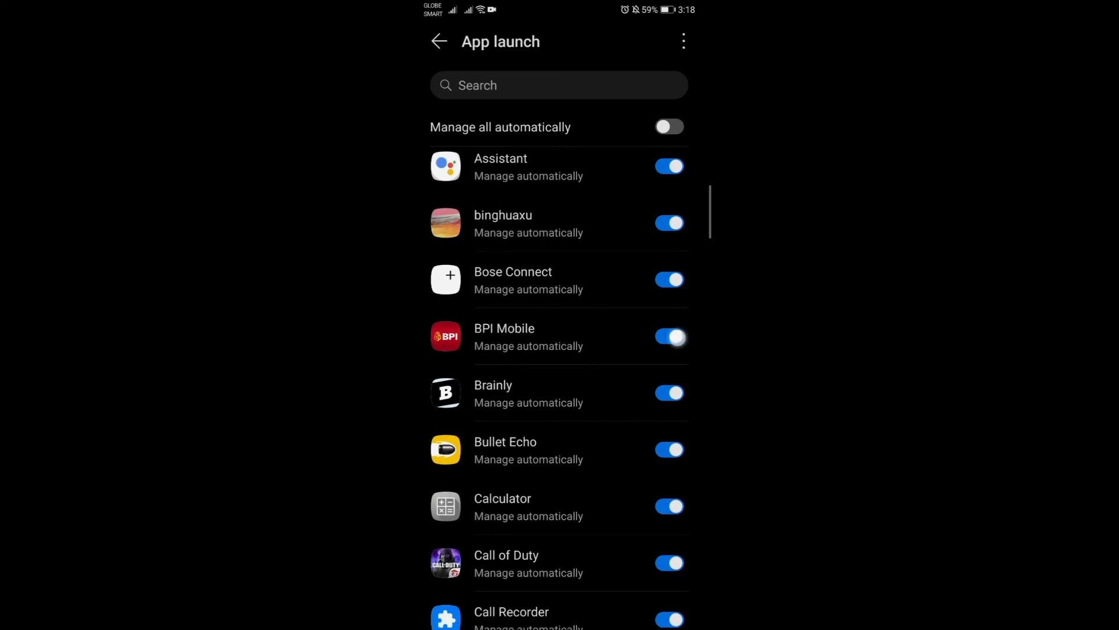
pyautogui.click(669, 335)
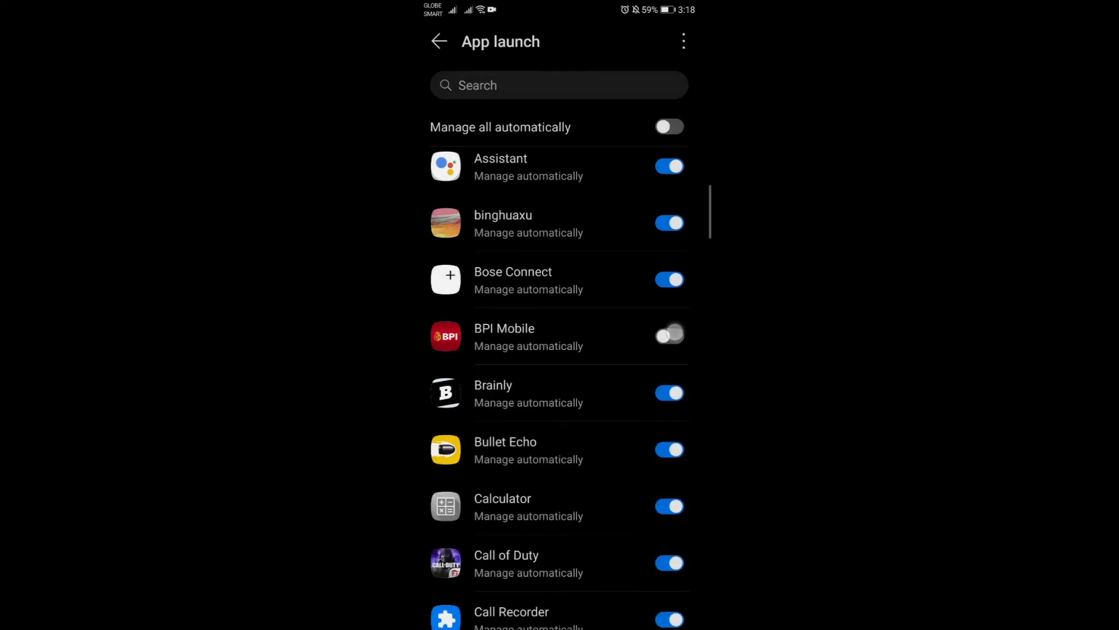
# Return to Mobile Key setup, enter a six-digit PIN and have the one-time code sent via SMS.
pyautogui.click(668, 335)
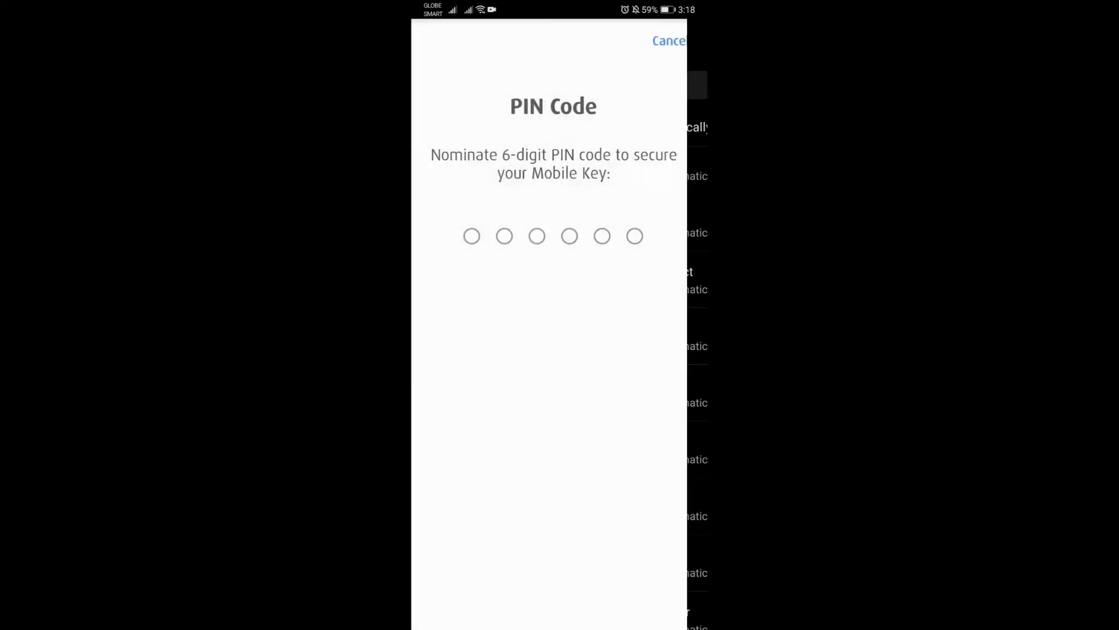
pyautogui.click(542, 235)
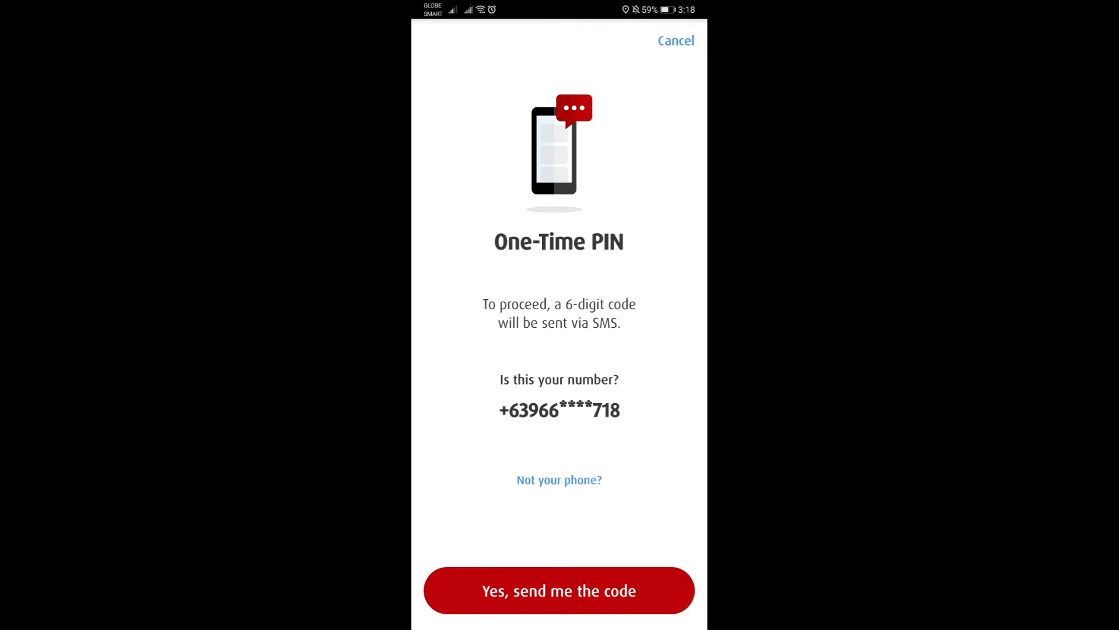
pyautogui.click(558, 590)
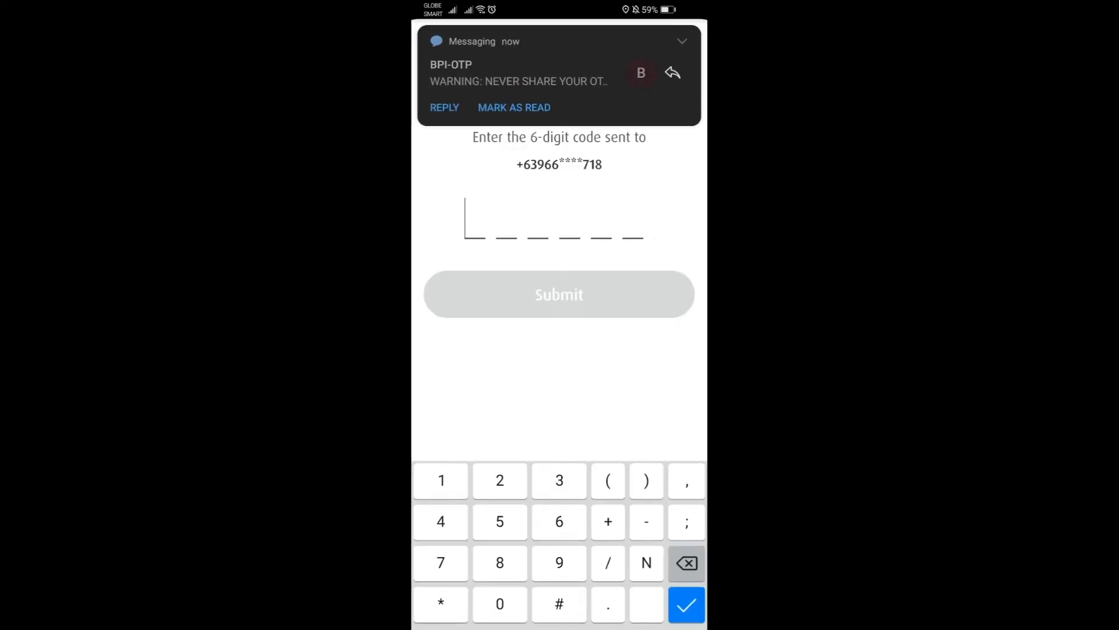
pyautogui.scroll(-3)
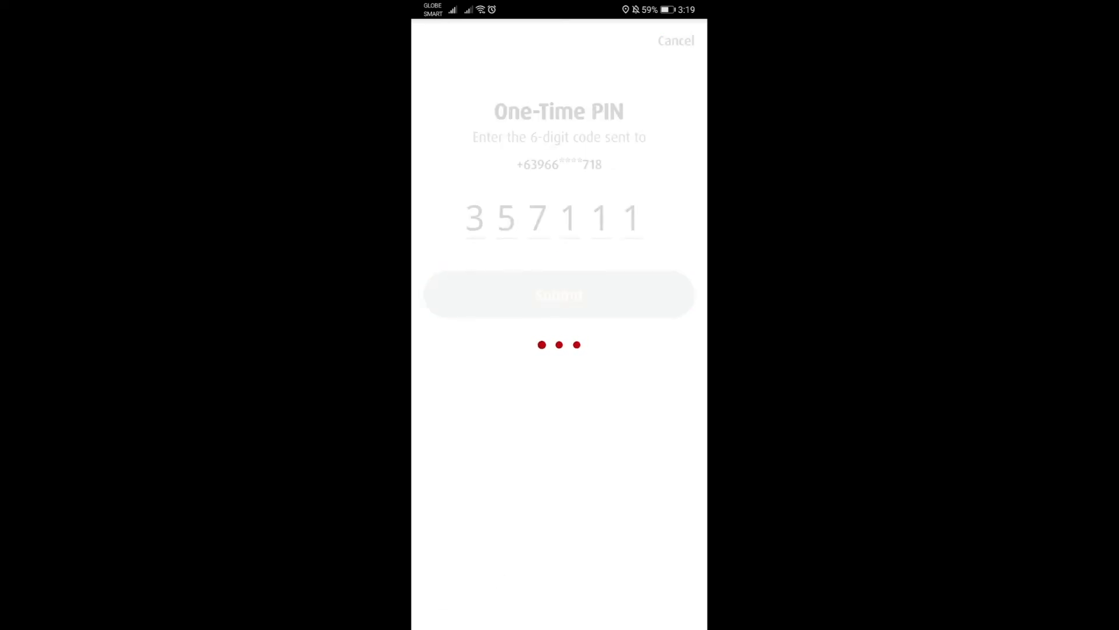
# Submit the one-time code and choose biometrics for approving transactions.
pyautogui.click(558, 295)
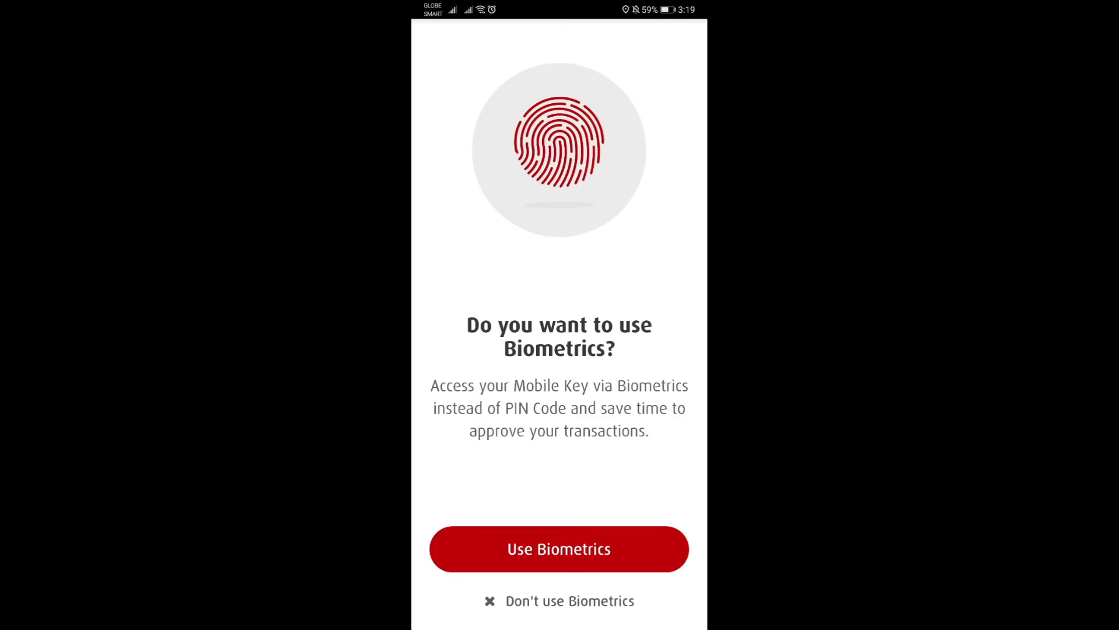
pyautogui.click(559, 550)
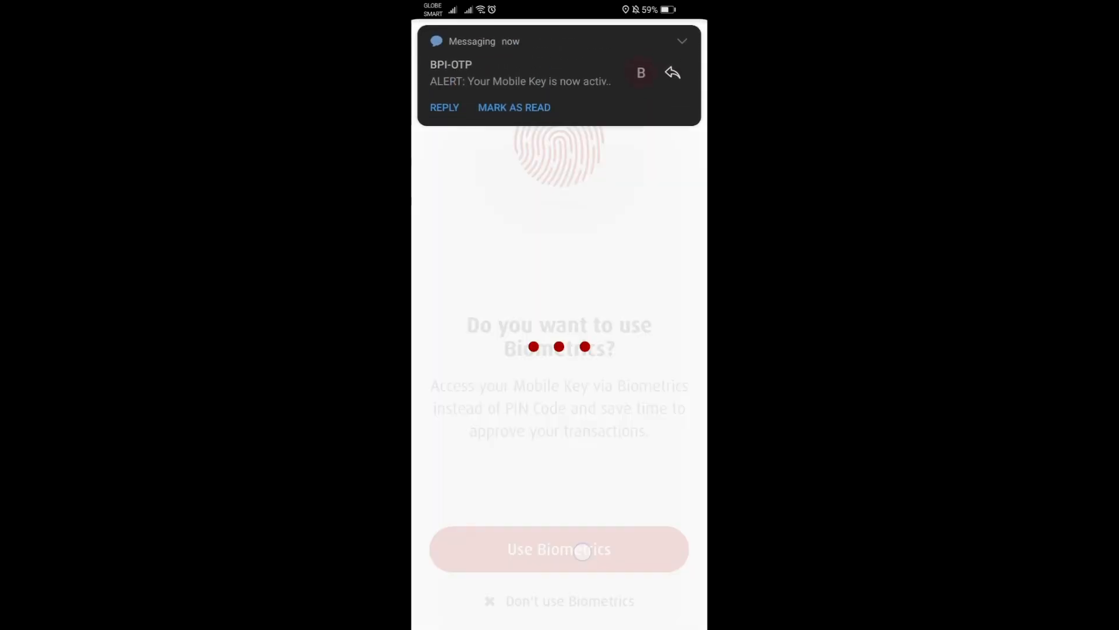
pyautogui.click(558, 549)
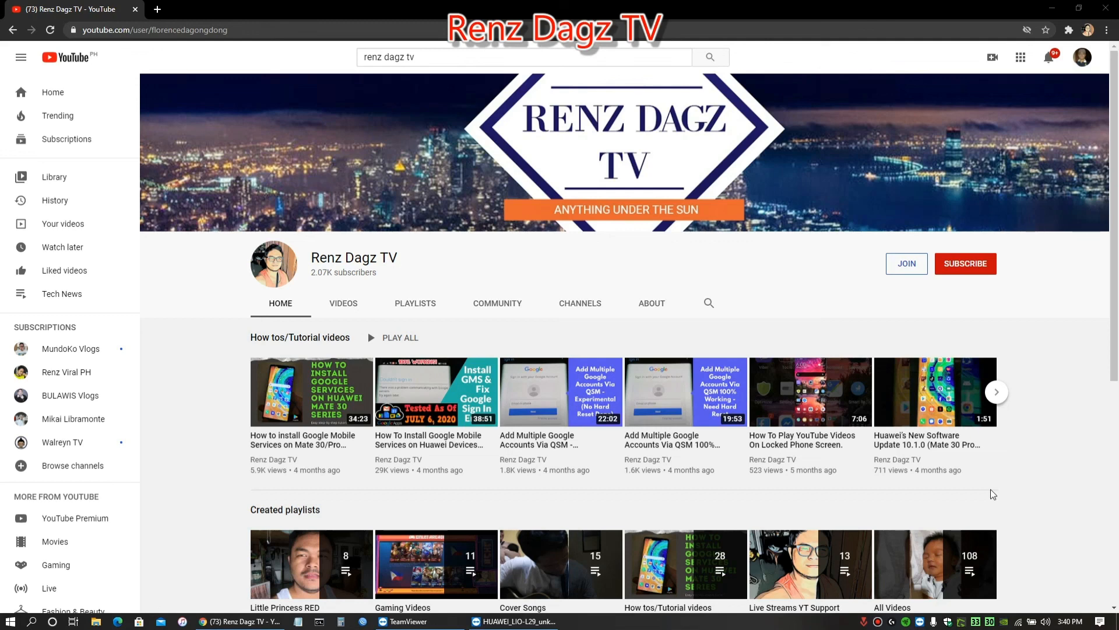
pyautogui.moveTo(985, 492)
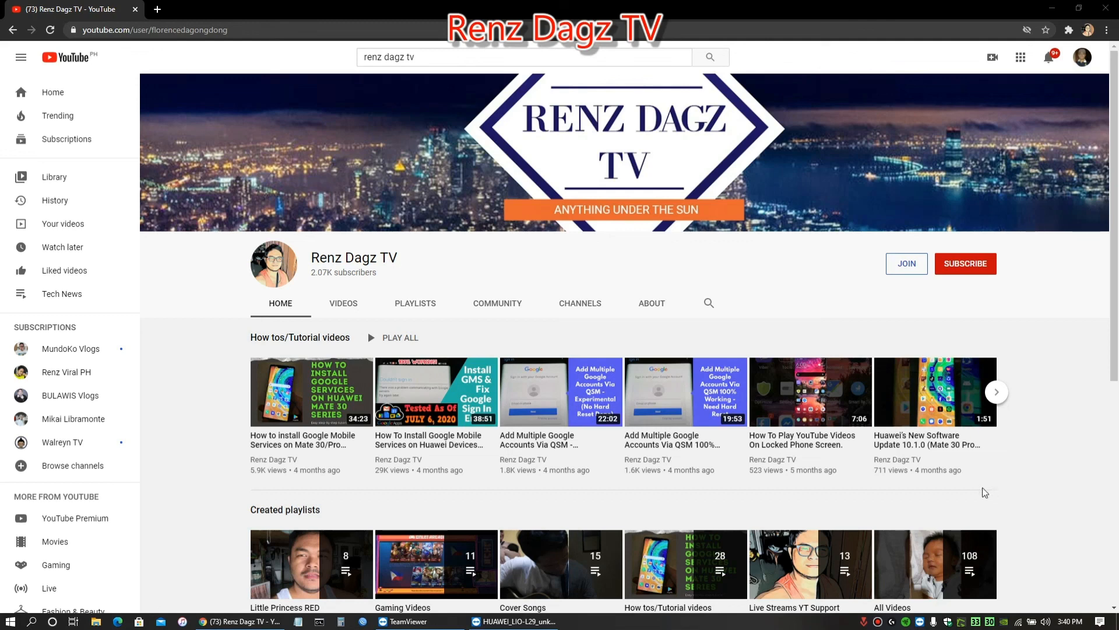
pyautogui.moveTo(1026, 415)
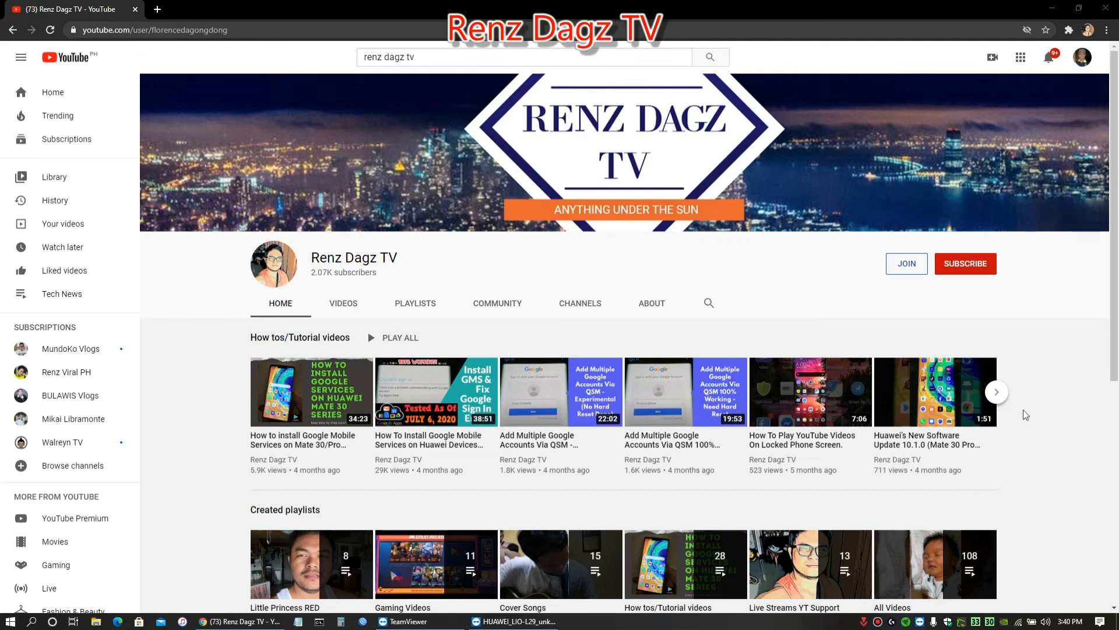
# Subscribe to the channel with all notifications on the desktop site and the phone app.
pyautogui.click(964, 264)
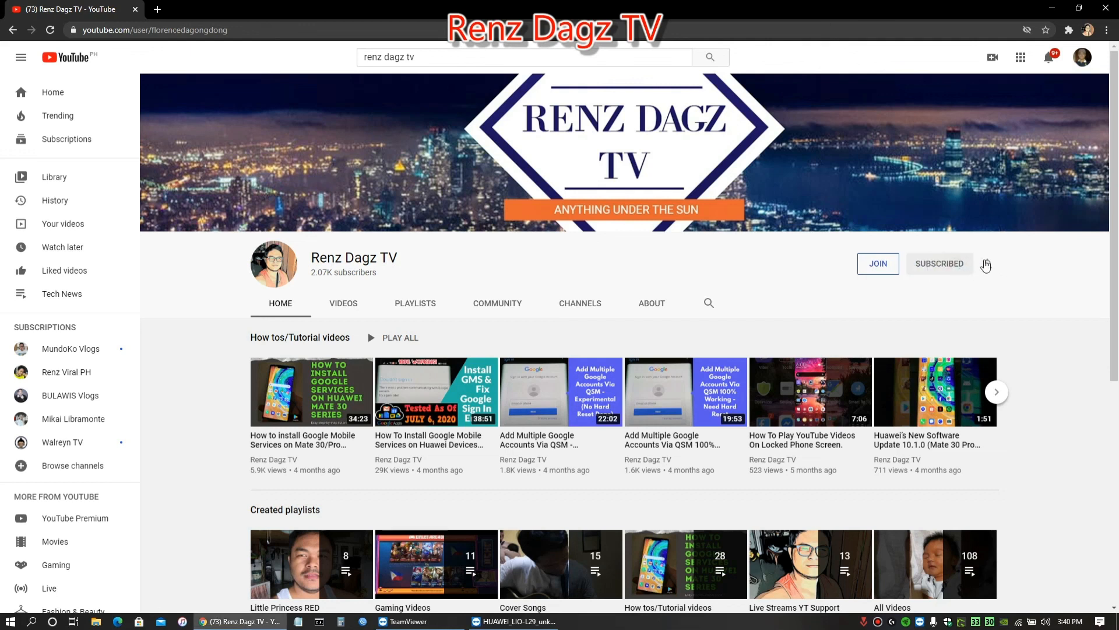
pyautogui.click(987, 264)
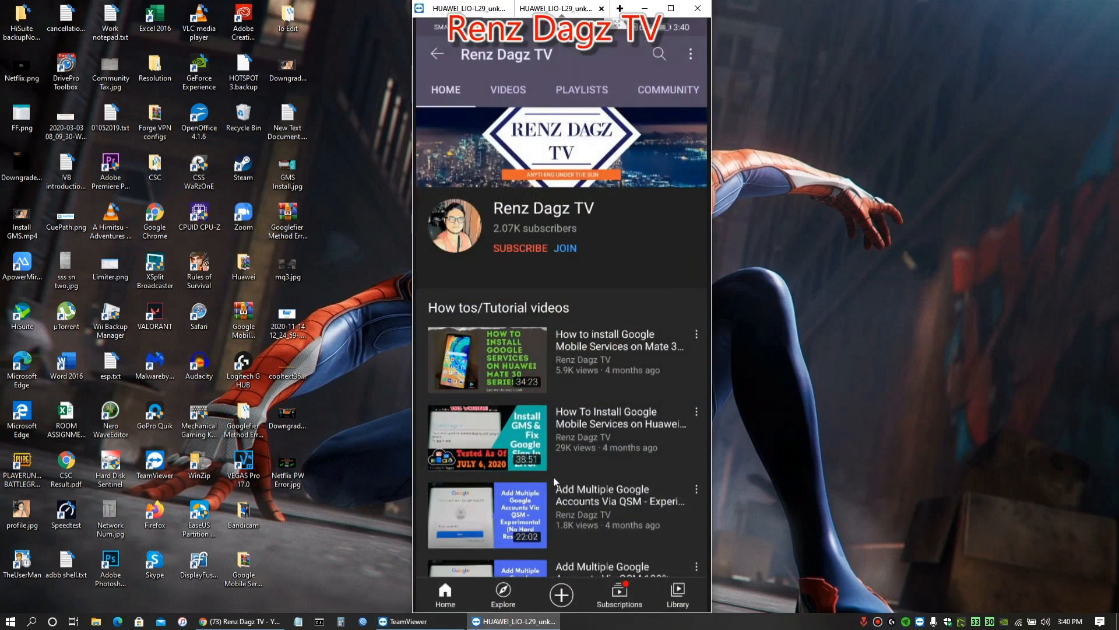
pyautogui.click(520, 247)
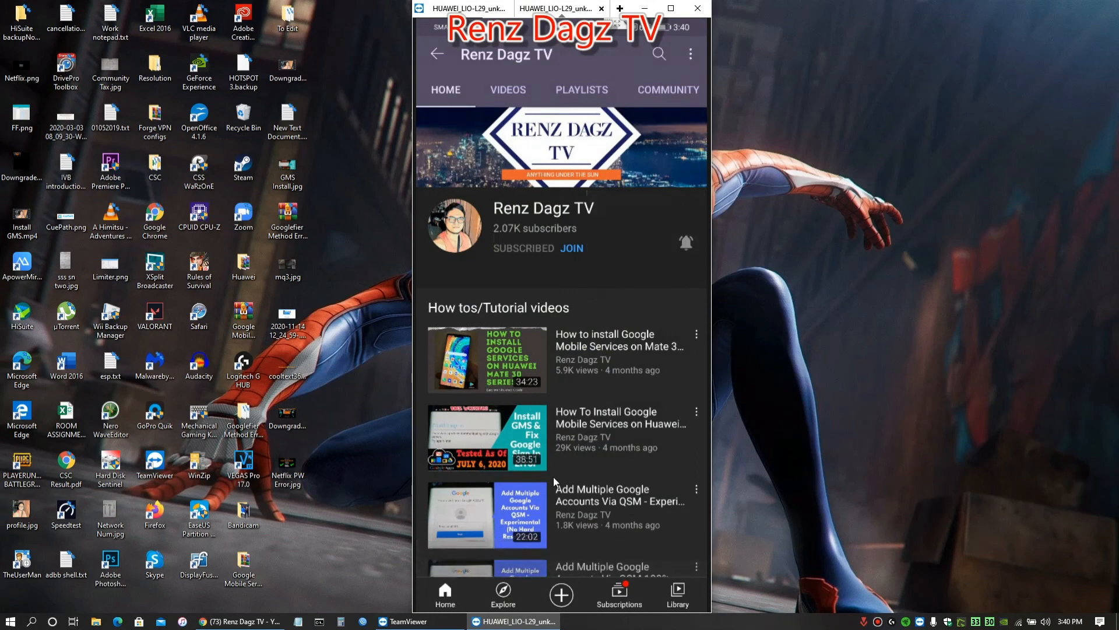
pyautogui.click(684, 242)
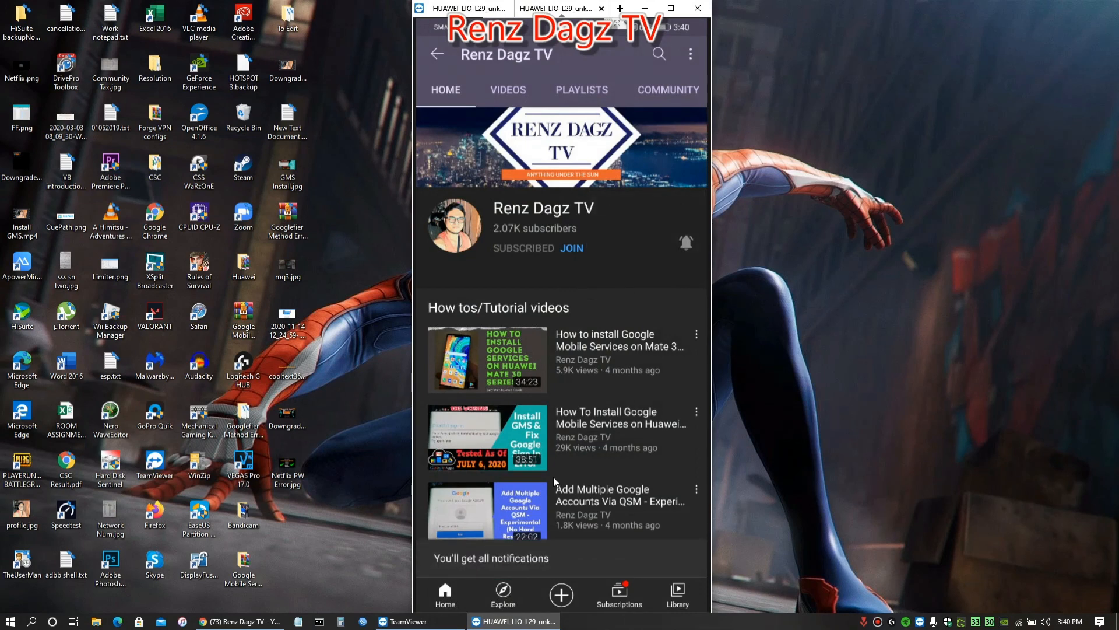